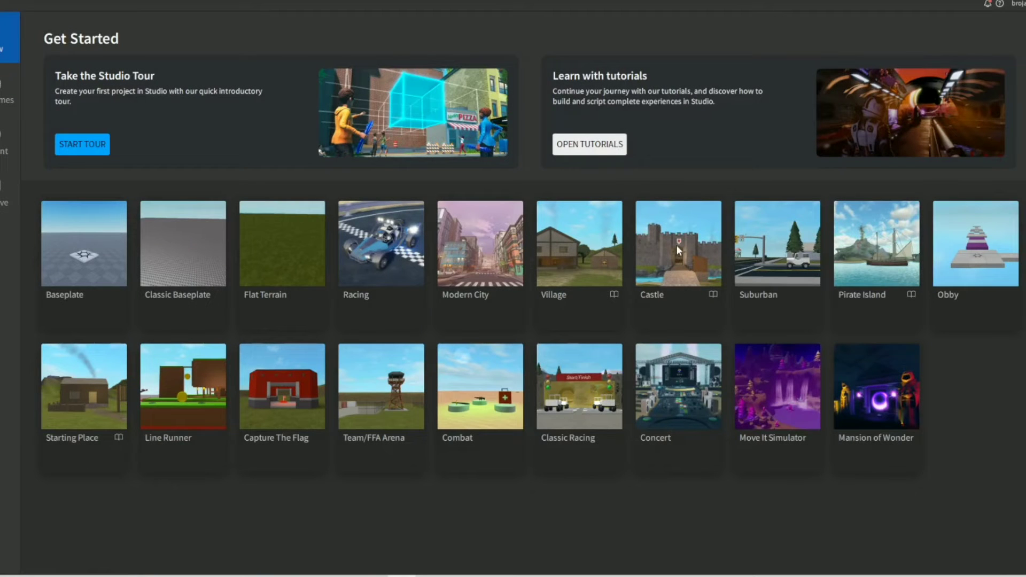
pyautogui.moveTo(682, 271)
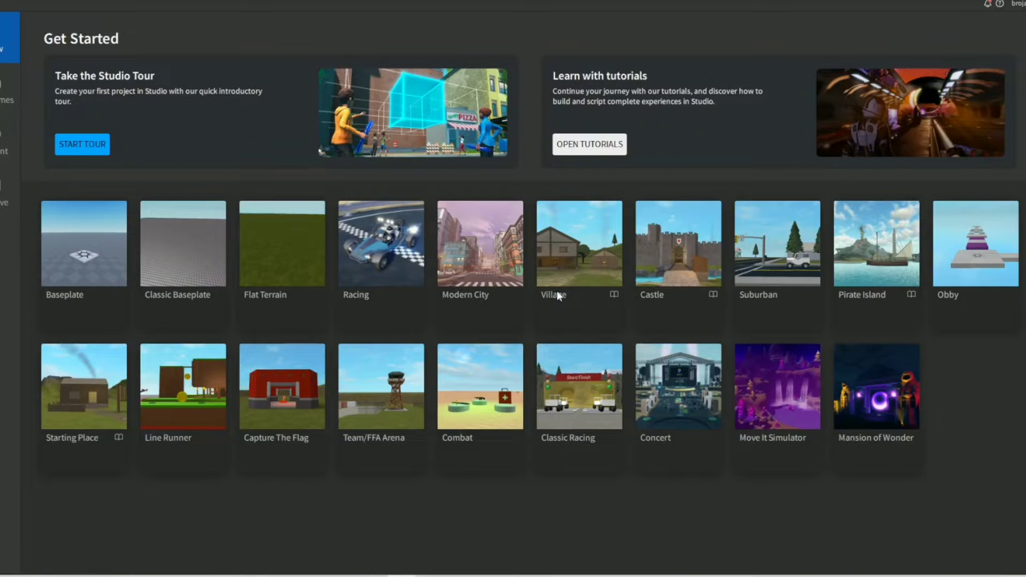
pyautogui.moveTo(448, 320)
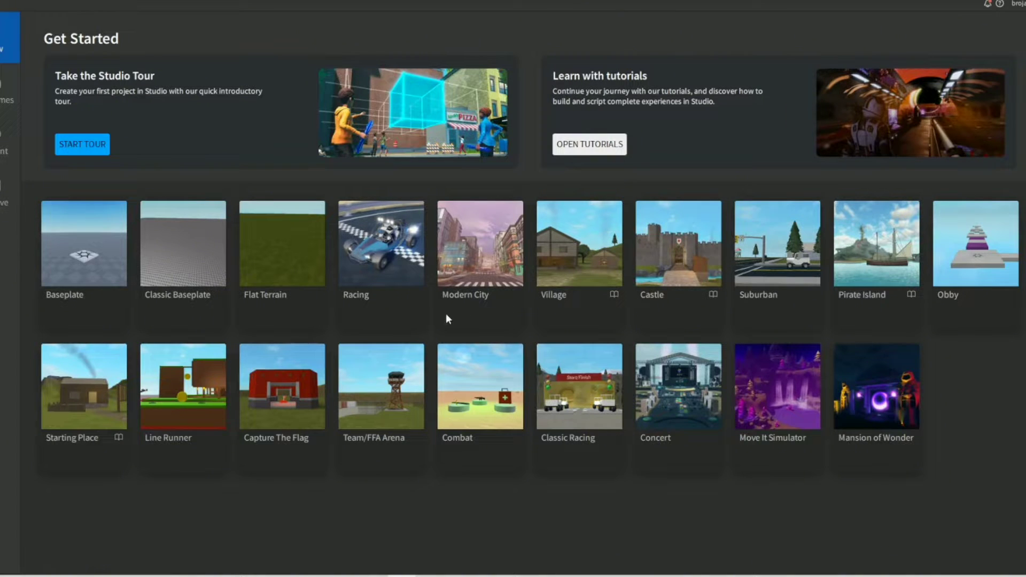
pyautogui.moveTo(224, 355)
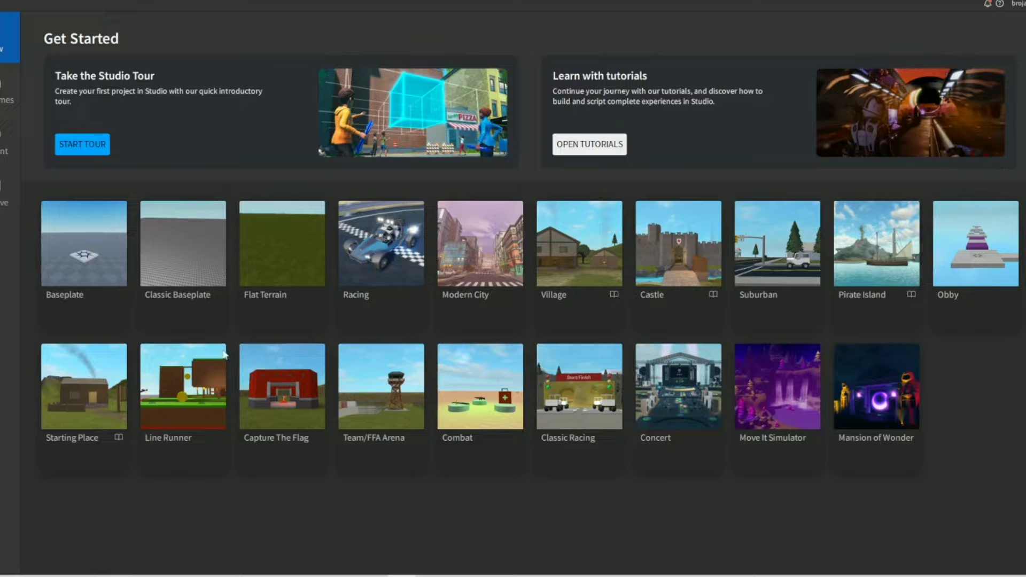
pyautogui.moveTo(738, 205)
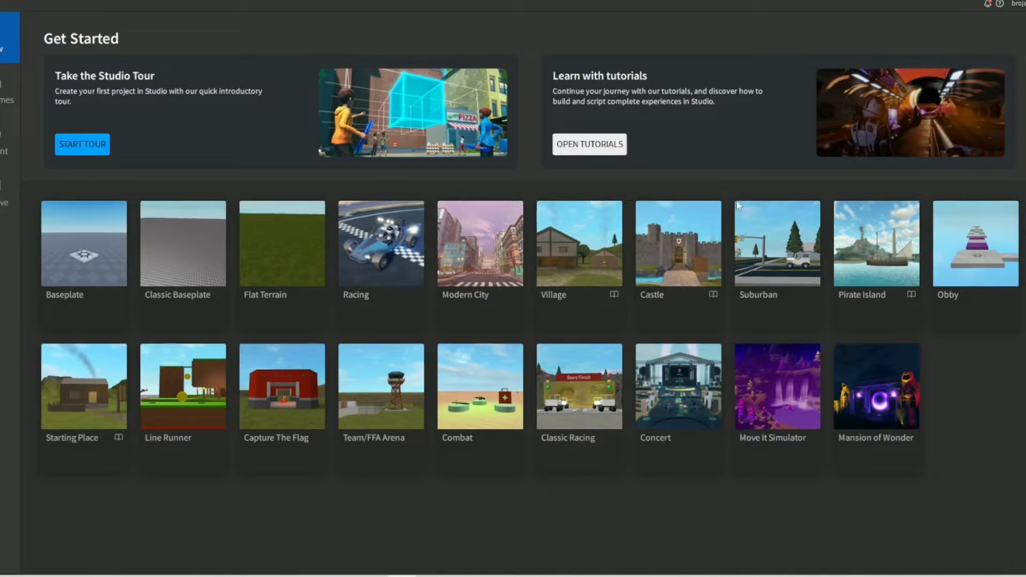
pyautogui.moveTo(237, 297)
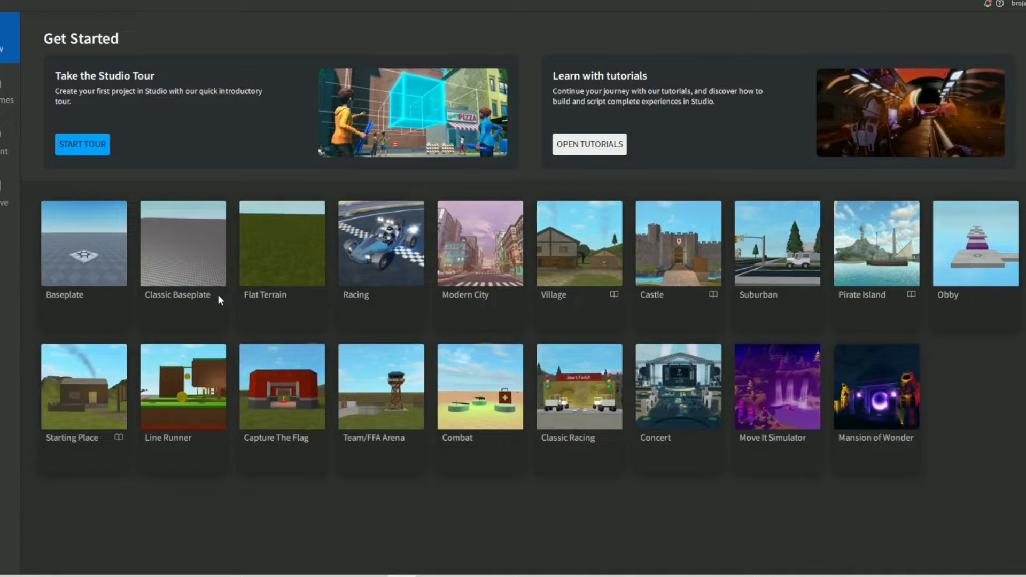
# Create a Classic Baseplate place and search the Toolbox plugins for "Load Character".
pyautogui.doubleClick(182, 244)
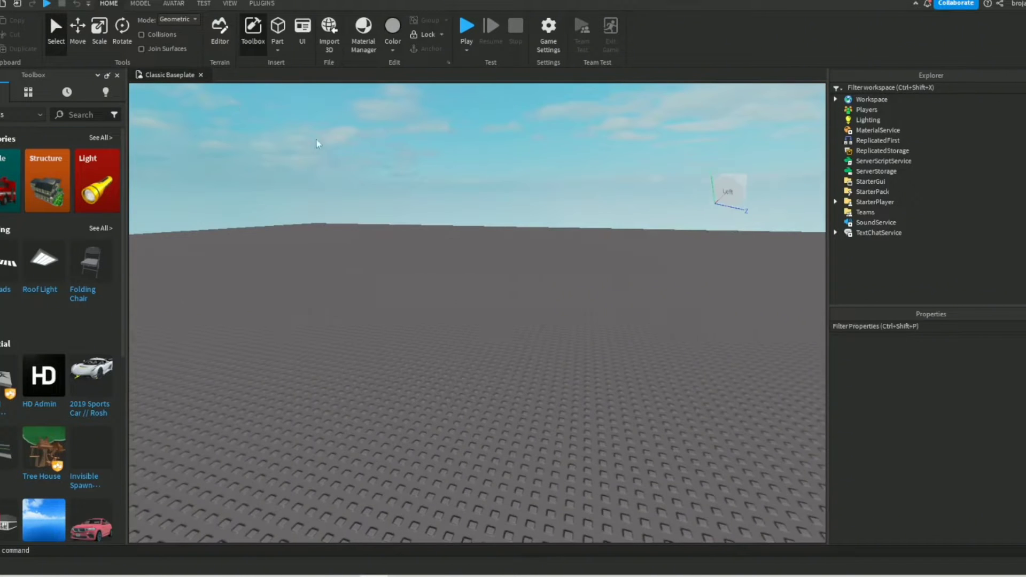
pyautogui.moveTo(493, 359)
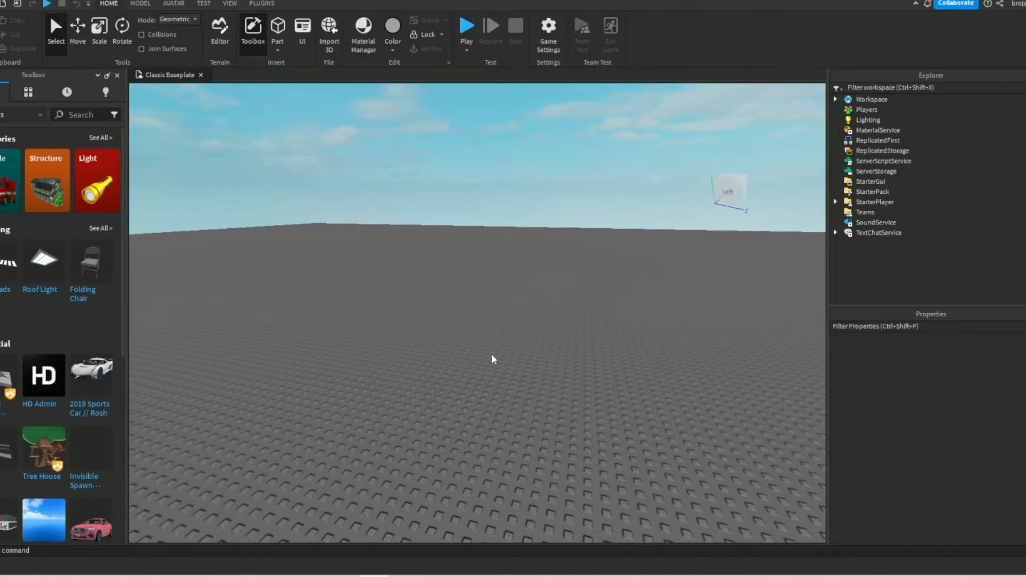
pyautogui.click(78, 114)
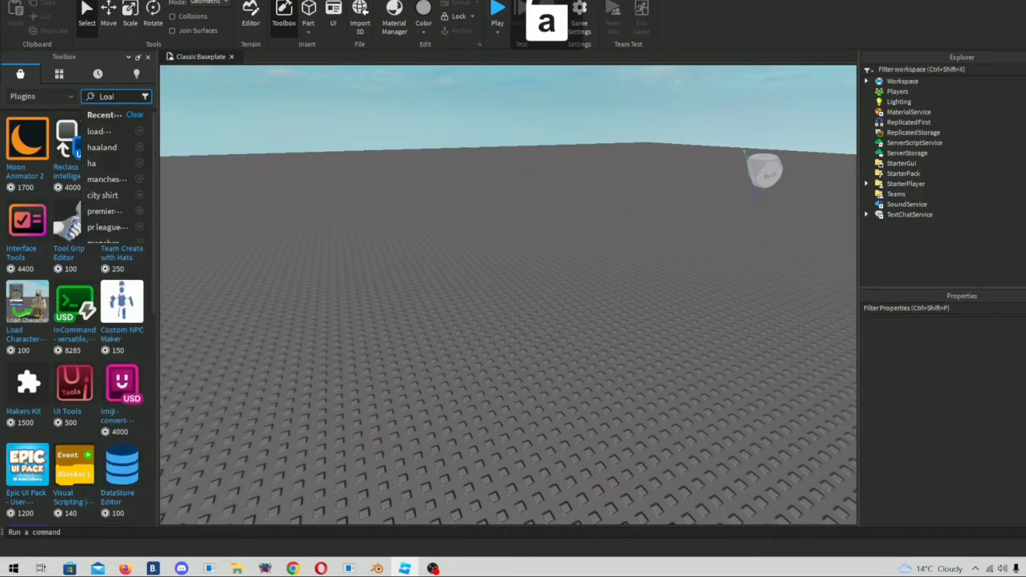
pyautogui.write('Load Ch')
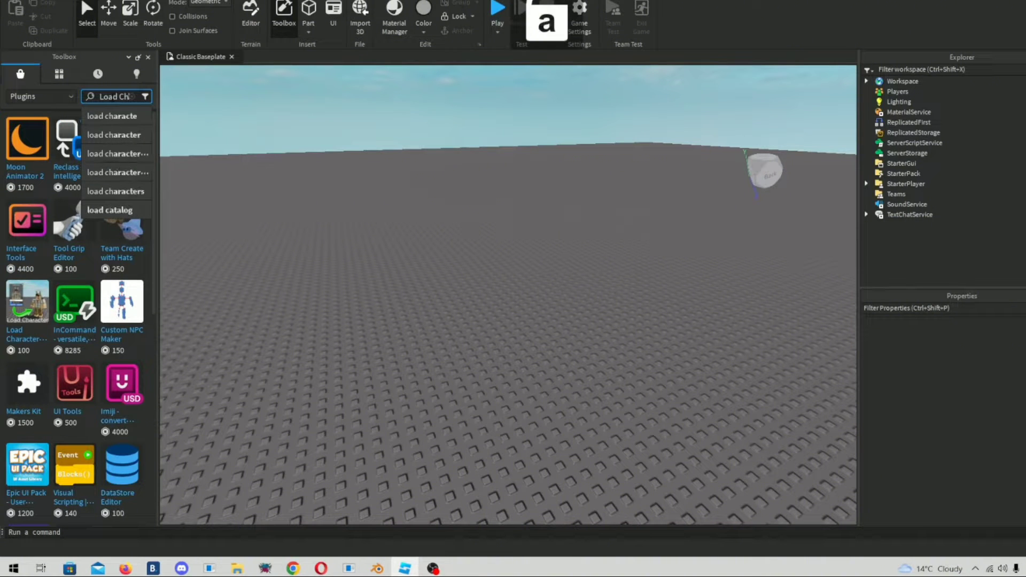
pyautogui.click(116, 134)
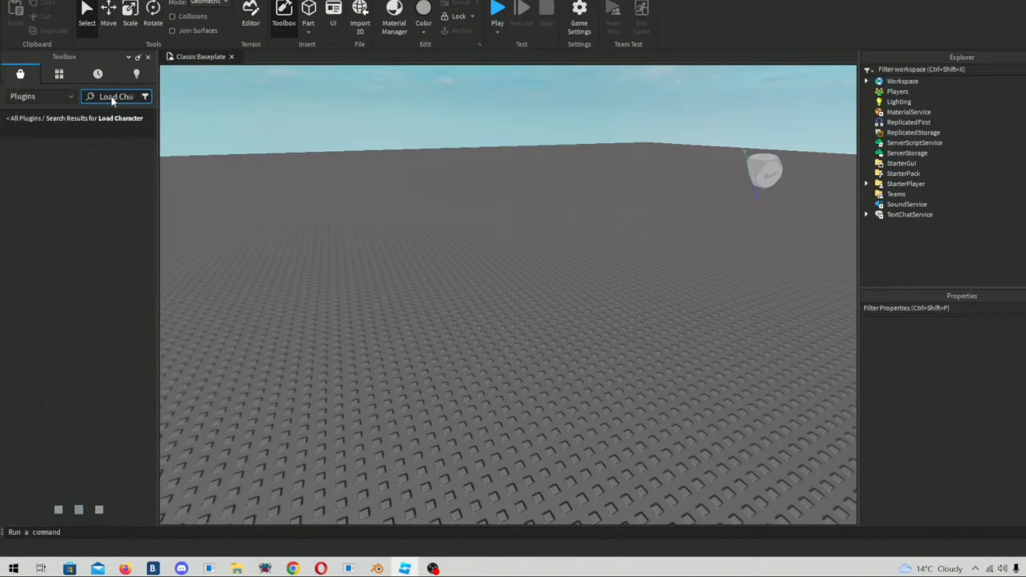
pyautogui.click(117, 96)
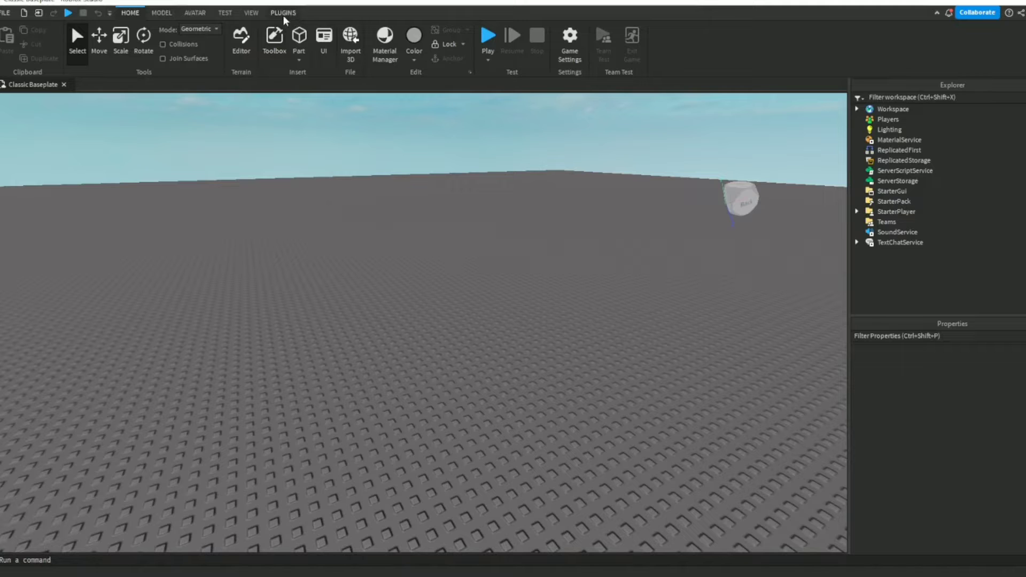
# Load the avatar for username "broj" in AlreadyPro's Load Character and spawn it as R6.
pyautogui.click(282, 12)
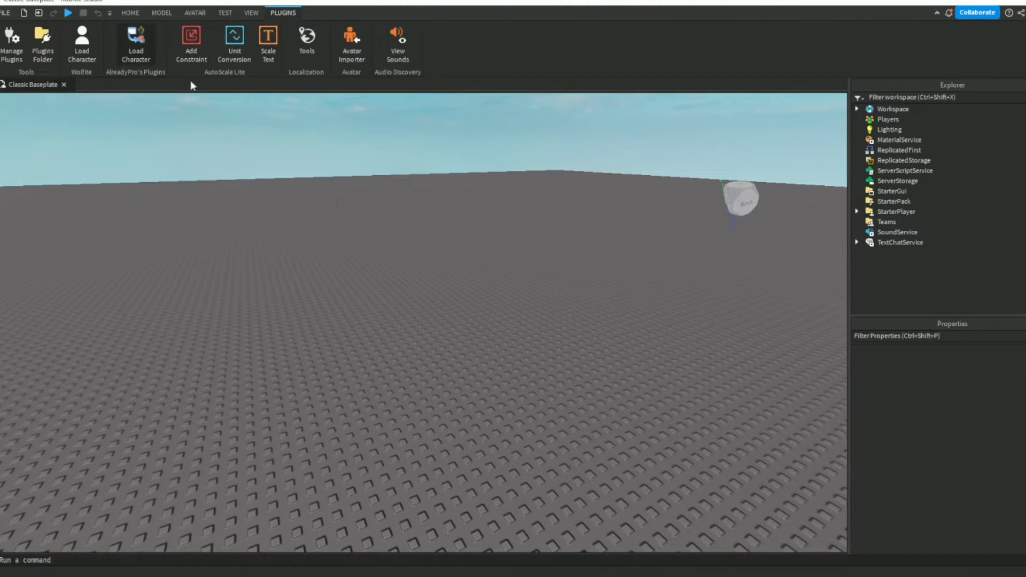
pyautogui.click(135, 43)
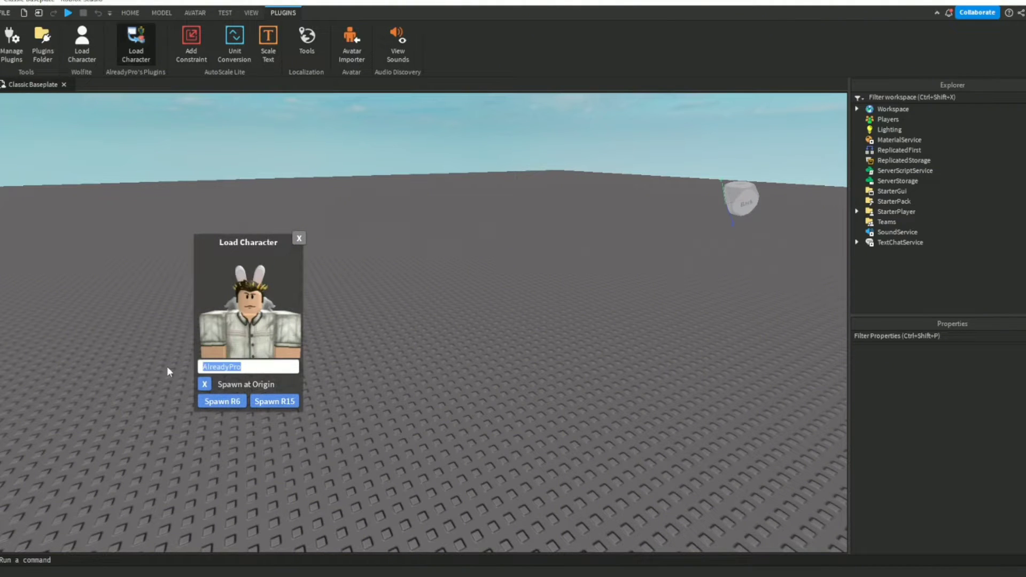
pyautogui.press('Delete')
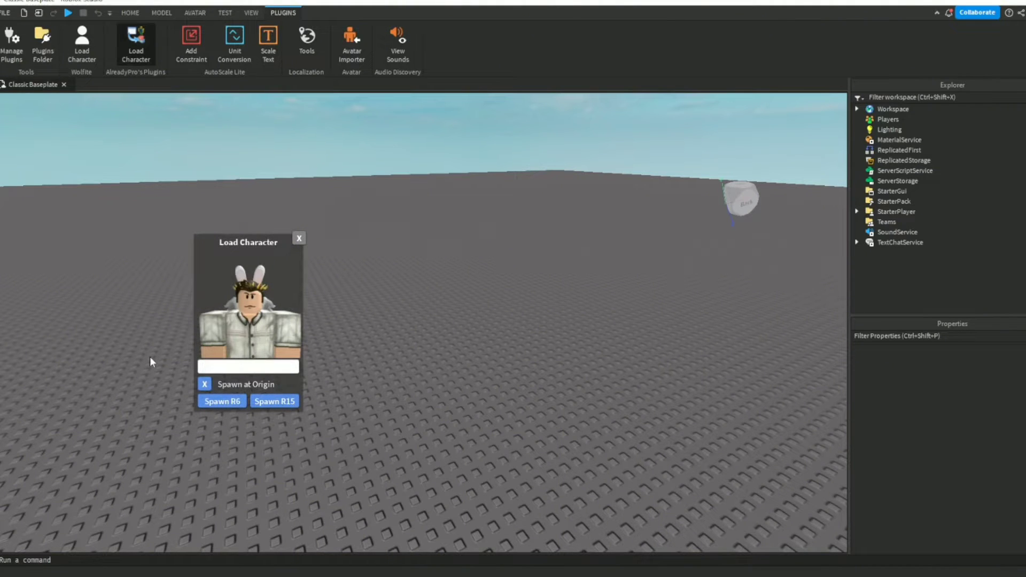
pyautogui.write('brojamaltho')
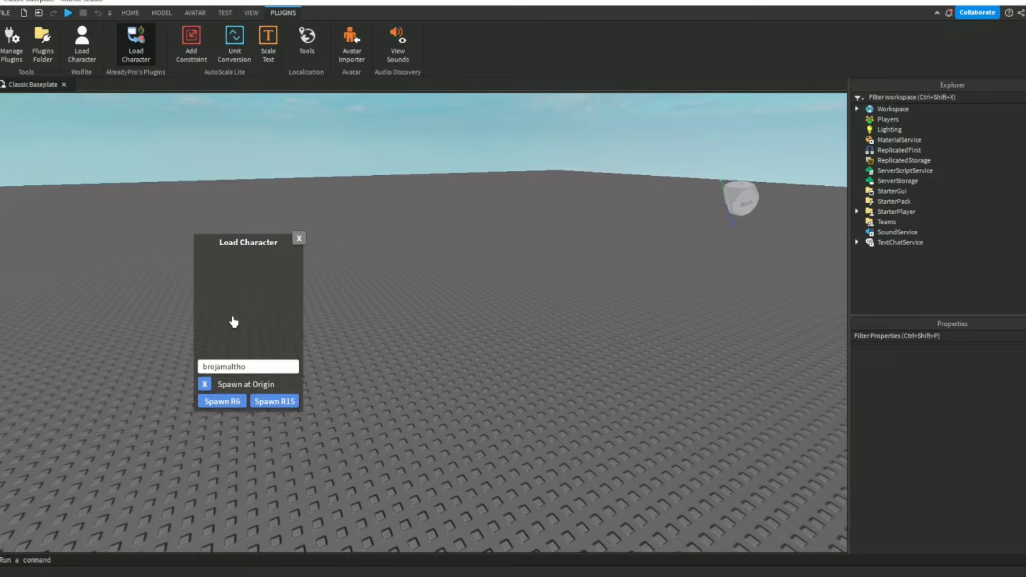
pyautogui.click(222, 401)
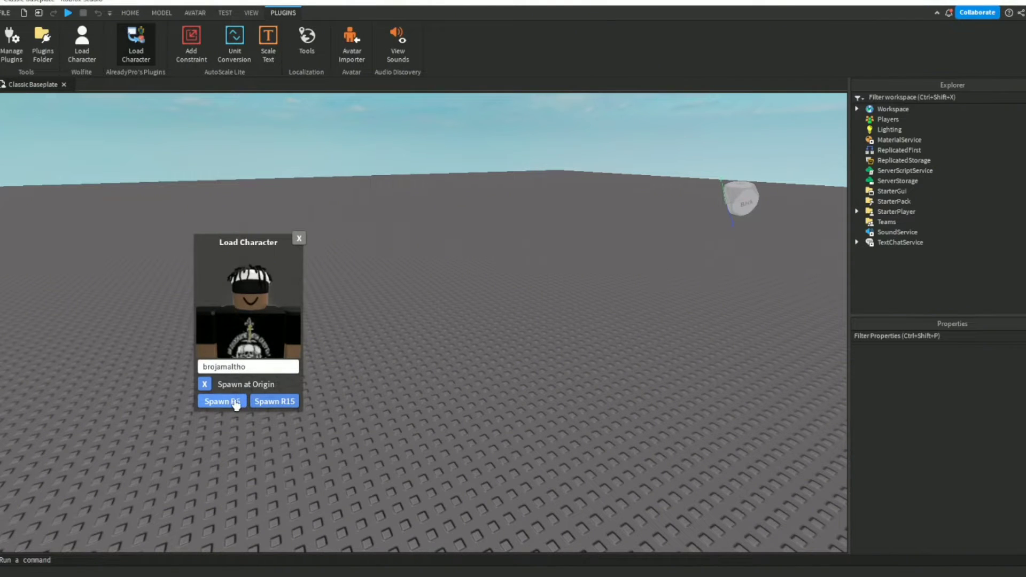
pyautogui.moveTo(361, 346)
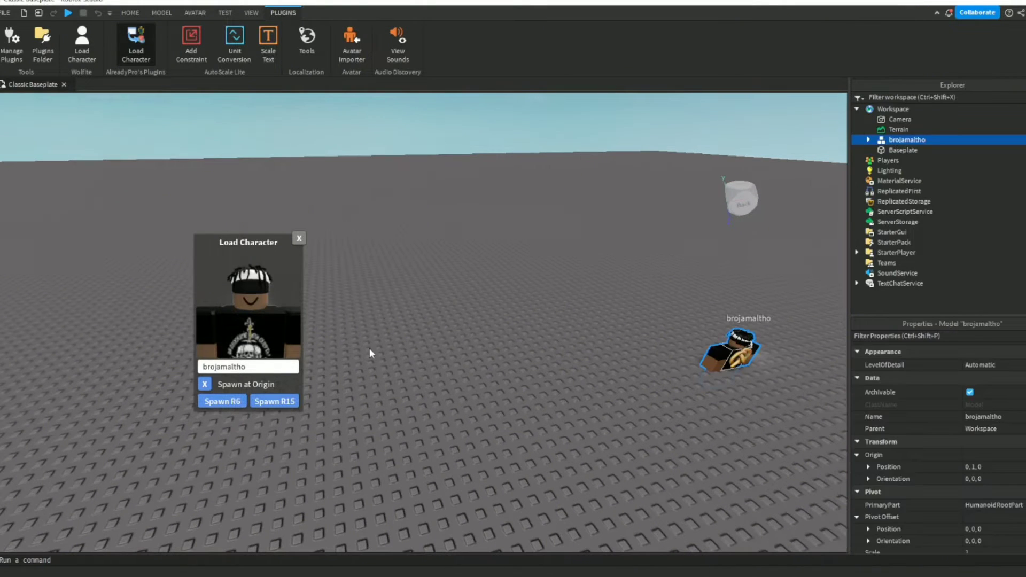
pyautogui.click(298, 237)
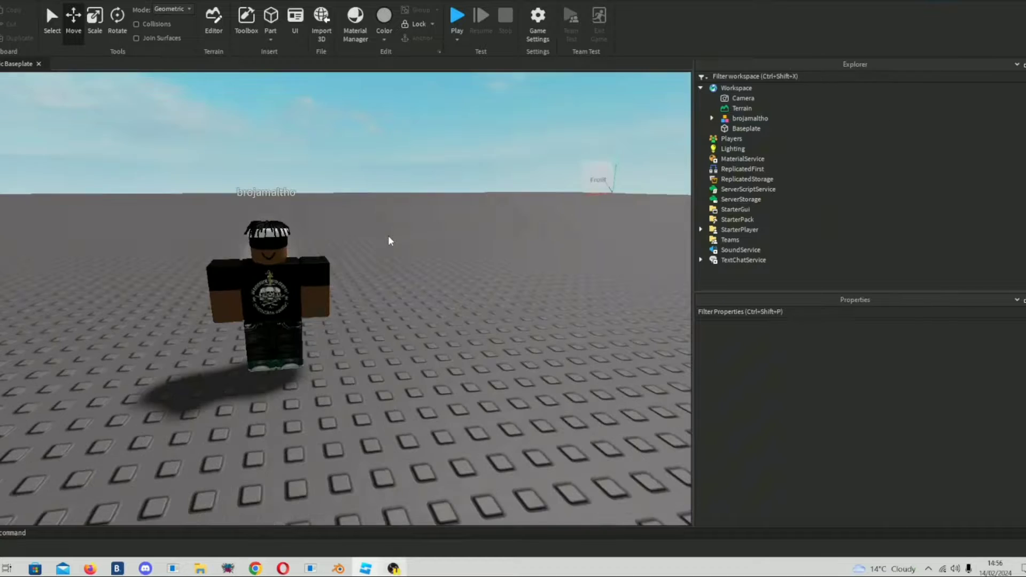
# Expand the avatar model in the Explorer to list its accessories and body parts.
pyautogui.click(731, 138)
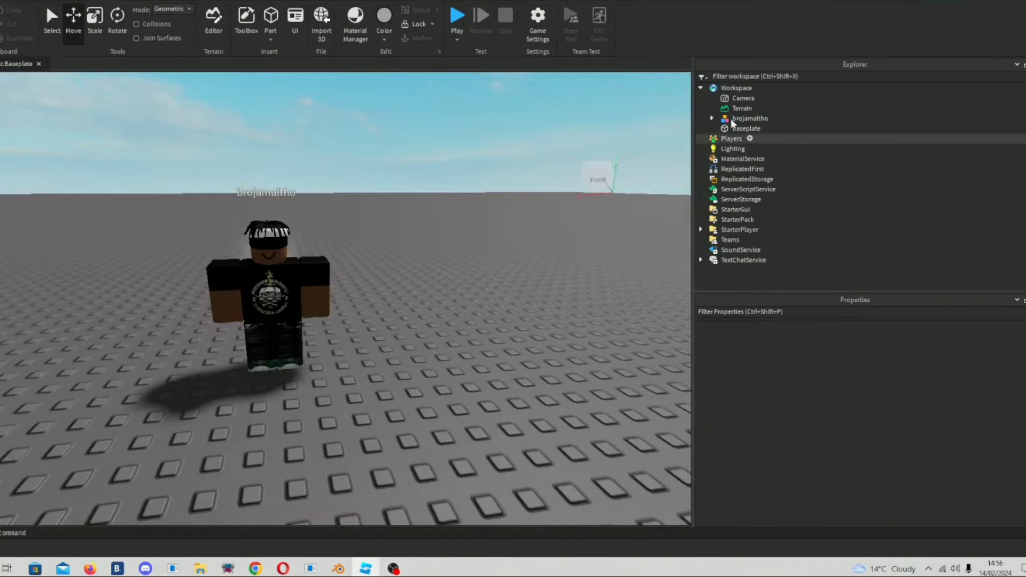
pyautogui.click(748, 119)
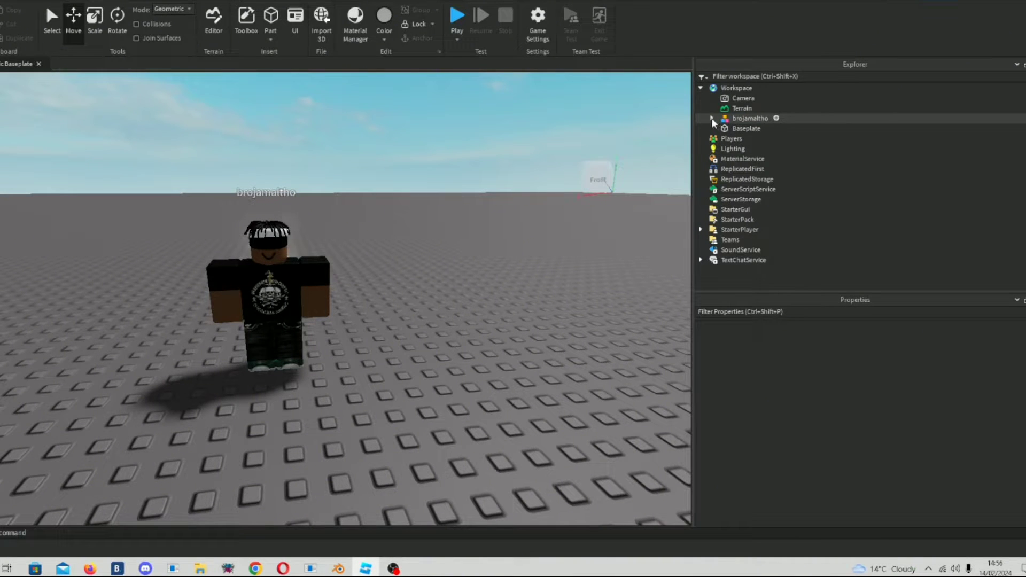
pyautogui.click(713, 119)
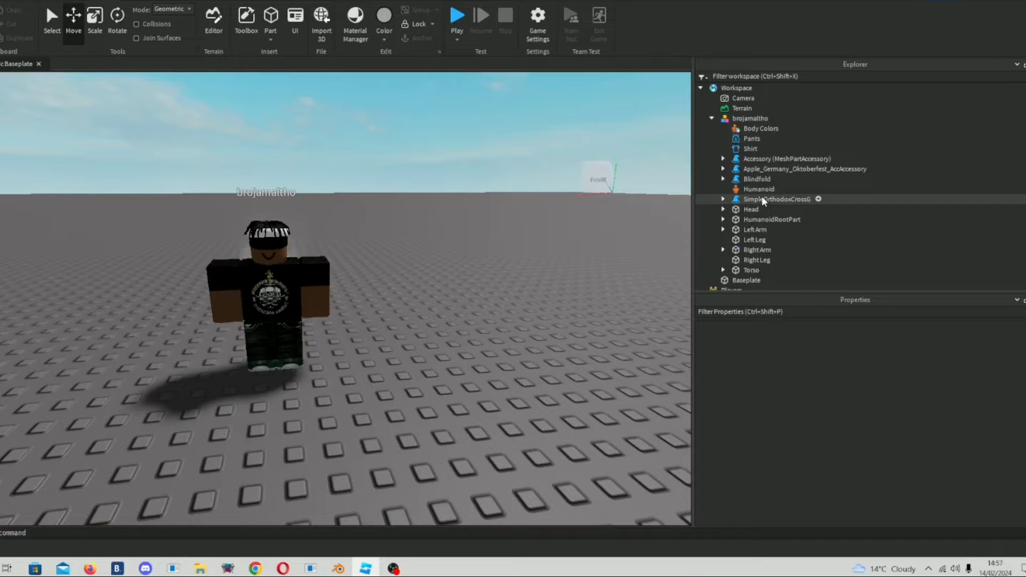
# Export the SimpleOrthodoxCrossG accessory as a model file named "cross necklac".
pyautogui.click(779, 199)
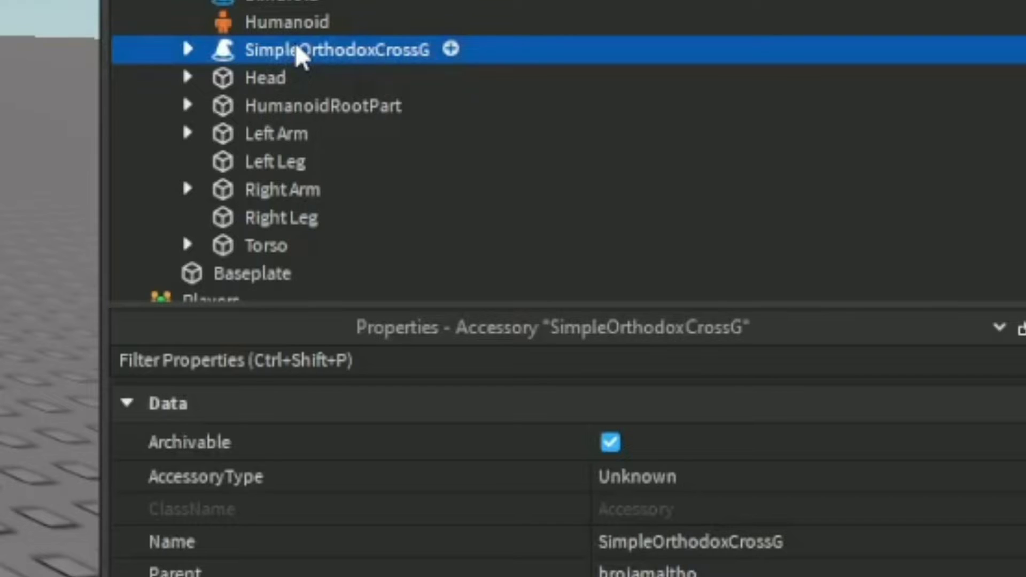
pyautogui.rightClick(336, 49)
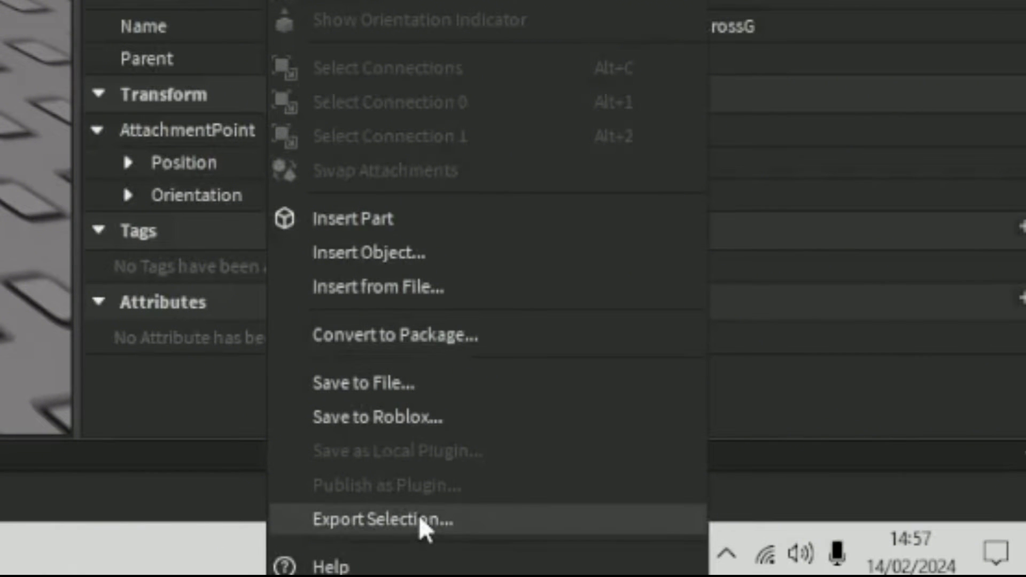
pyautogui.click(378, 519)
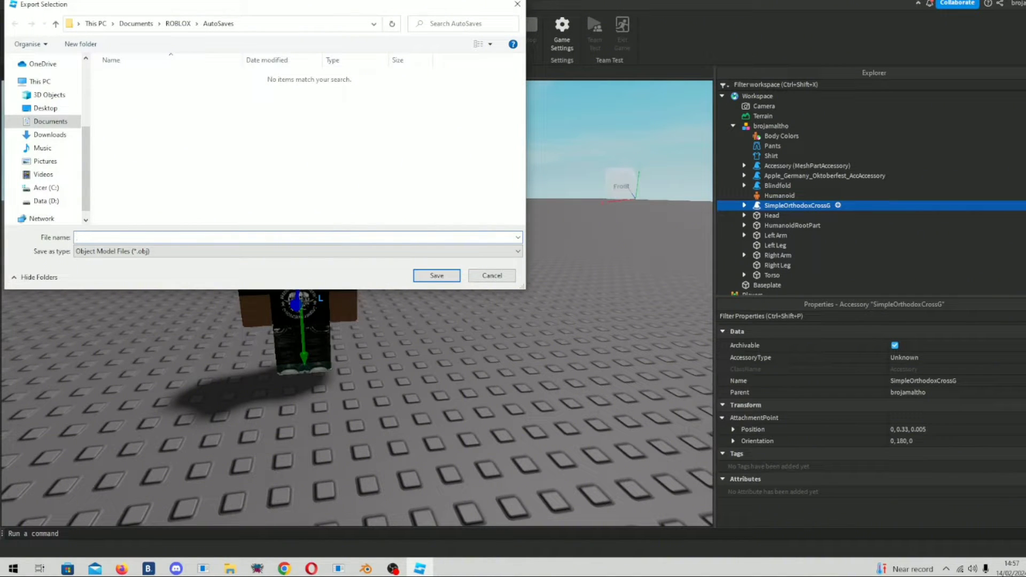
pyautogui.write('cross necklac')
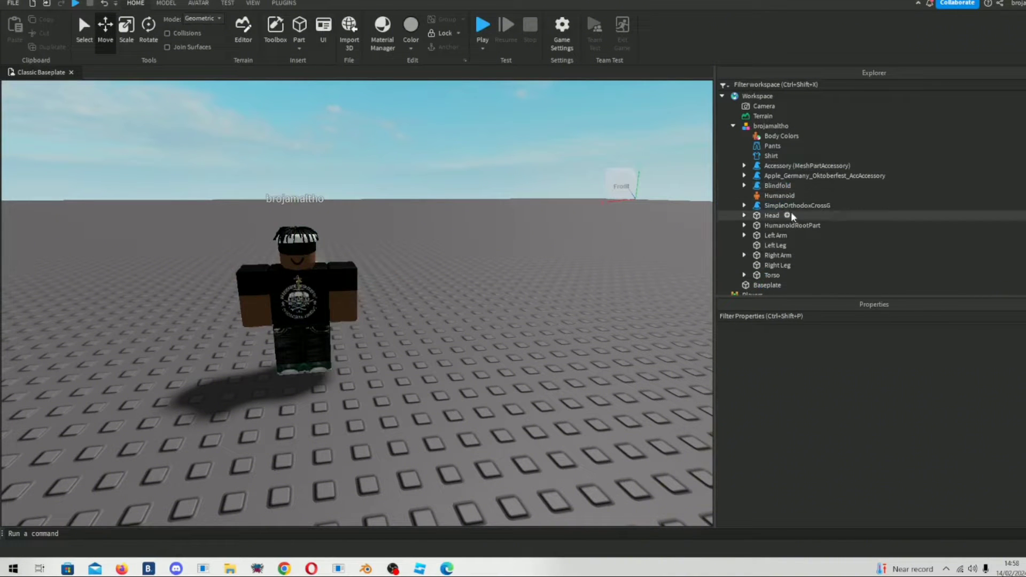
# Export the next accessory via Export Selection and move on to the Blindfold accessory.
pyautogui.rightClick(825, 176)
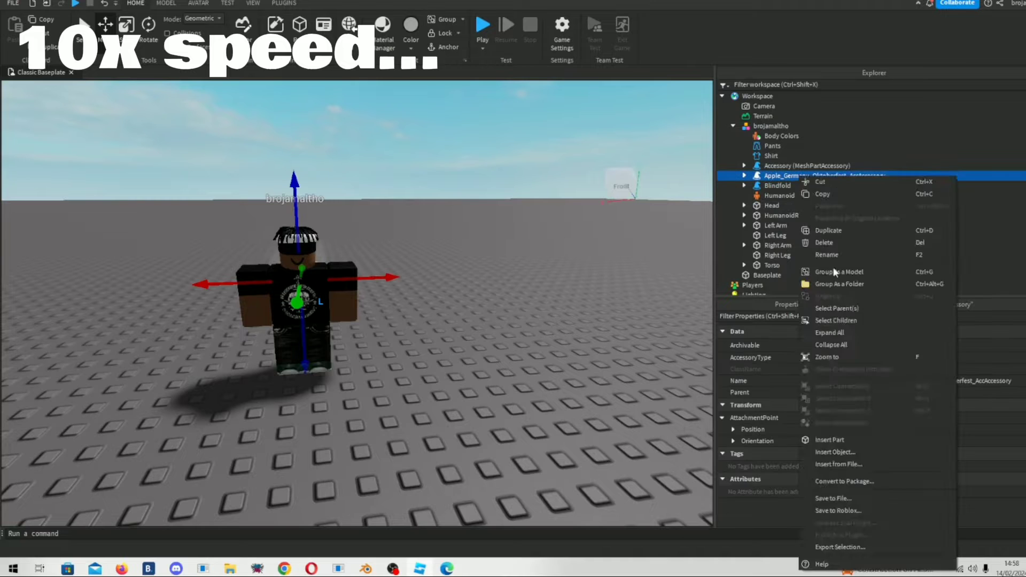
pyautogui.click(840, 547)
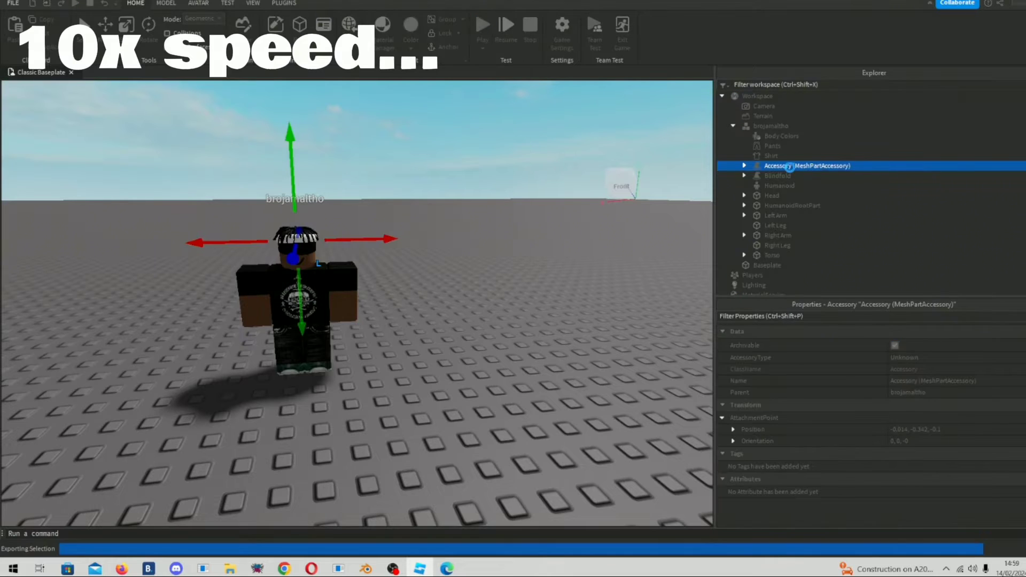
pyautogui.click(778, 166)
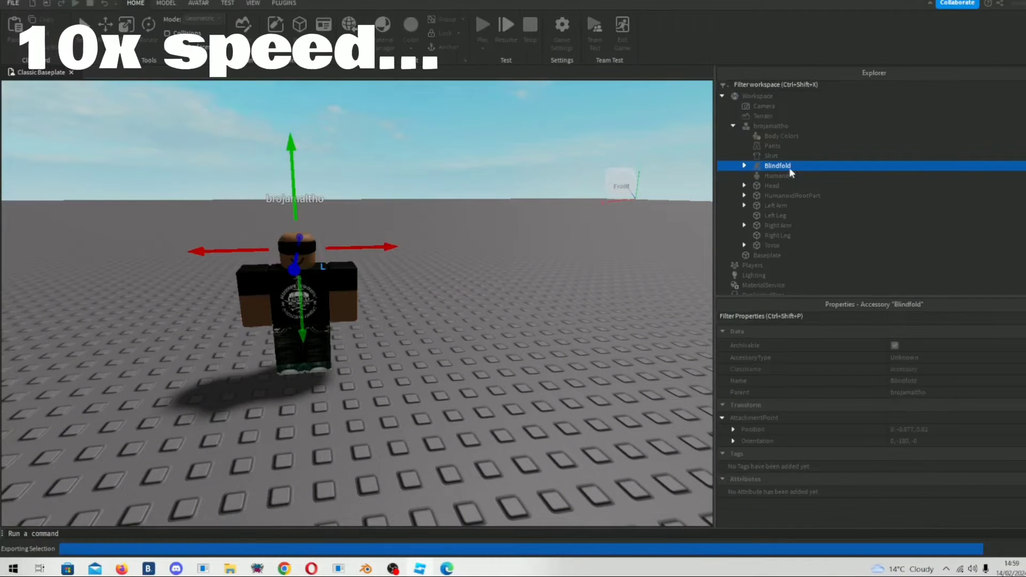
pyautogui.rightClick(772, 126)
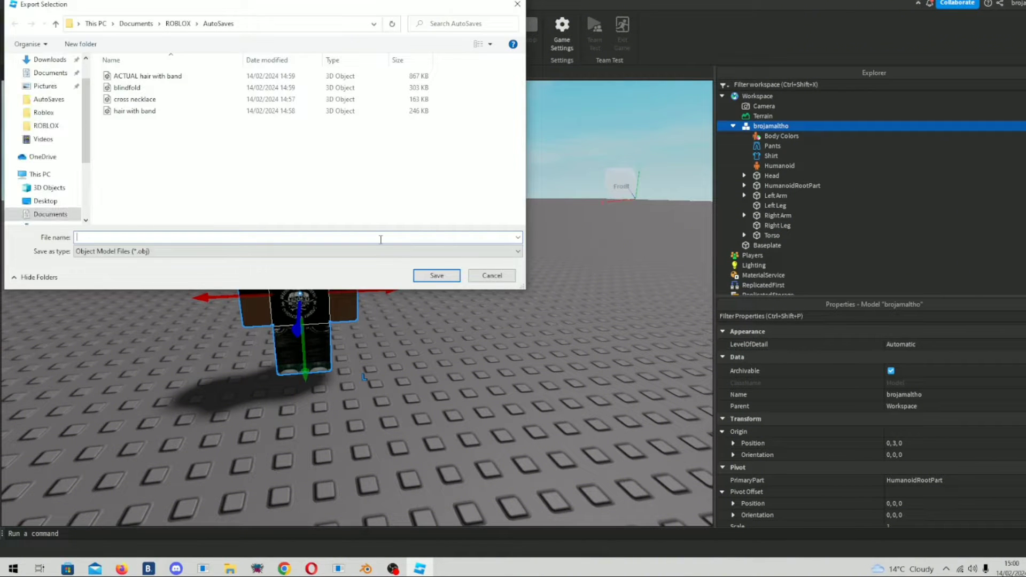
# Save the stripped avatar as an OBJ named "my ava" in the AutoSaves folder.
pyautogui.write('my avatar fr')
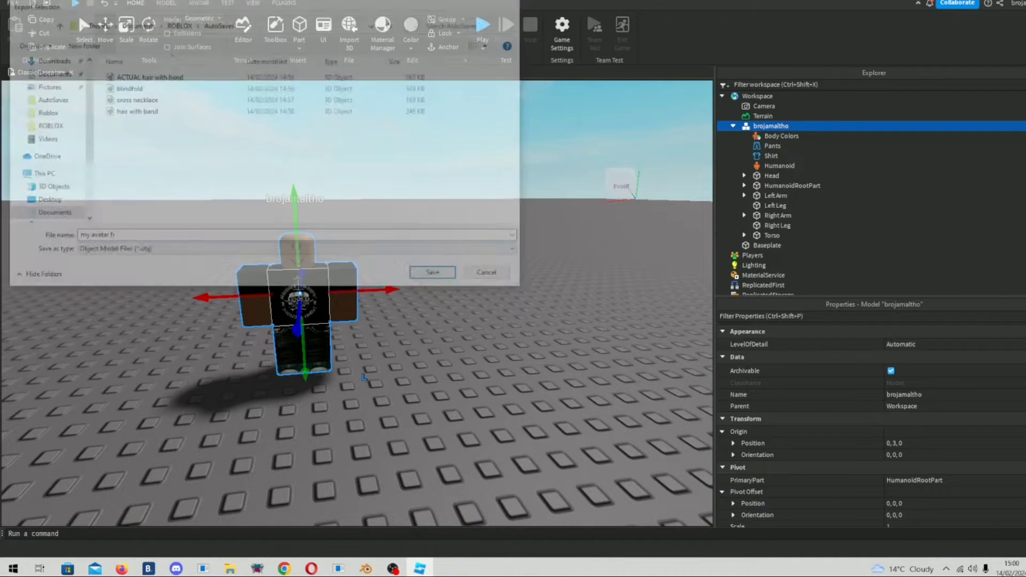
pyautogui.click(430, 272)
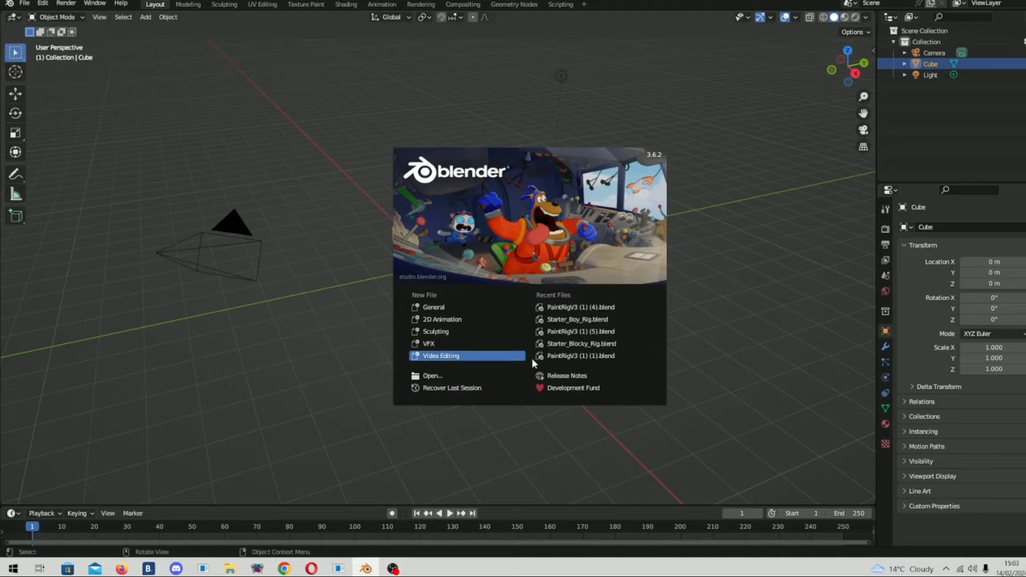
# Launch Blender's File View from the splash screen to open an existing project.
pyautogui.click(432, 376)
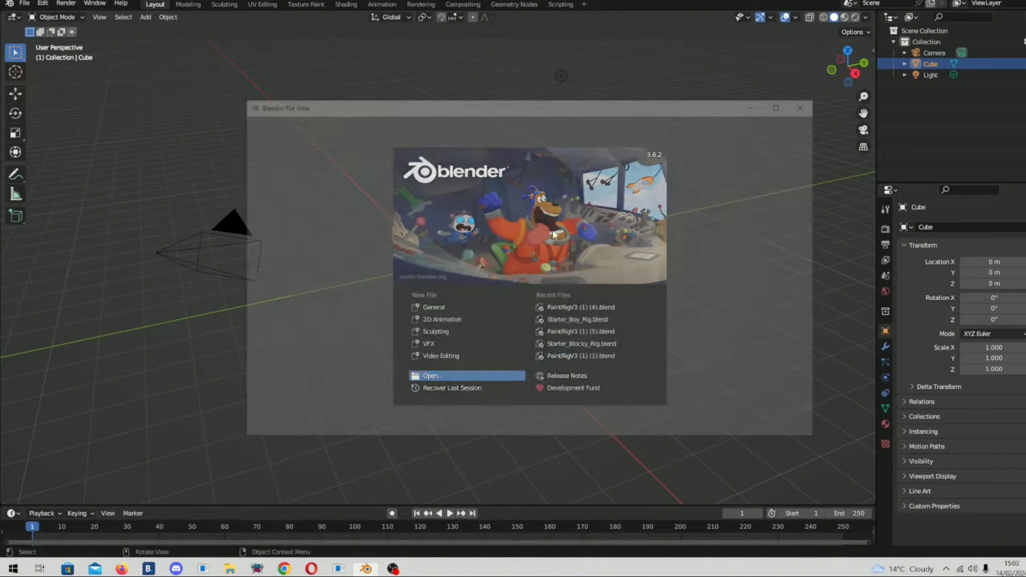
pyautogui.click(431, 375)
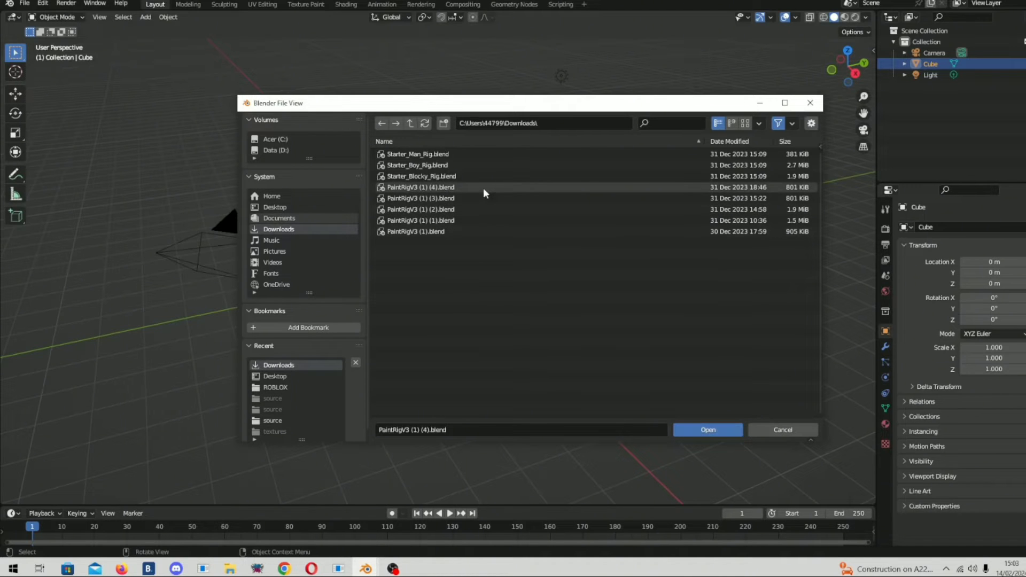
# Open the PaintRigV3 (1) (4).blend rig from the Downloads folder.
pyautogui.click(419, 187)
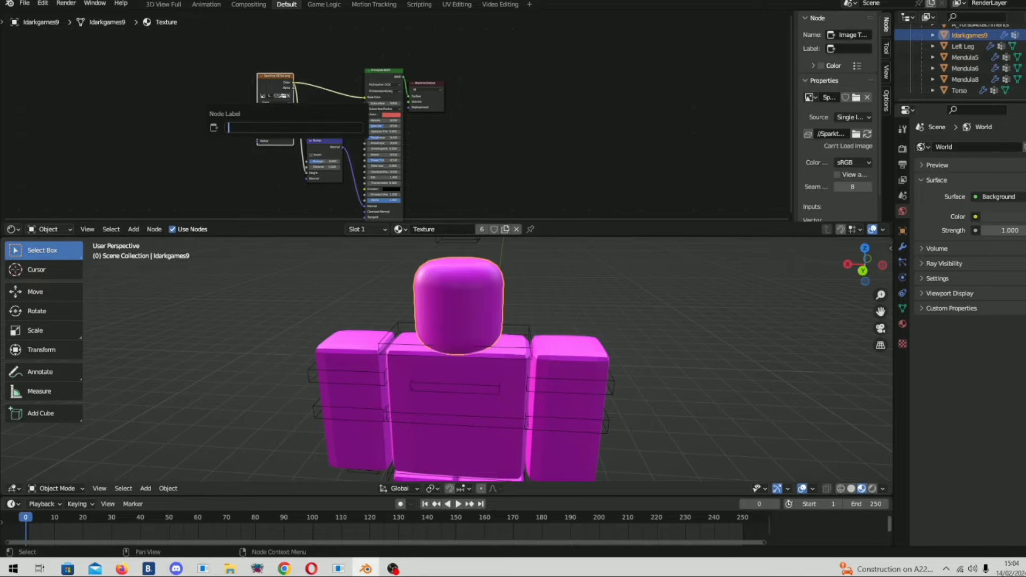
# Point the rig's Image Texture node to Brojamaltho1_diff.png in Documents/ROBLOX/AutoSaves.
pyautogui.click(231, 164)
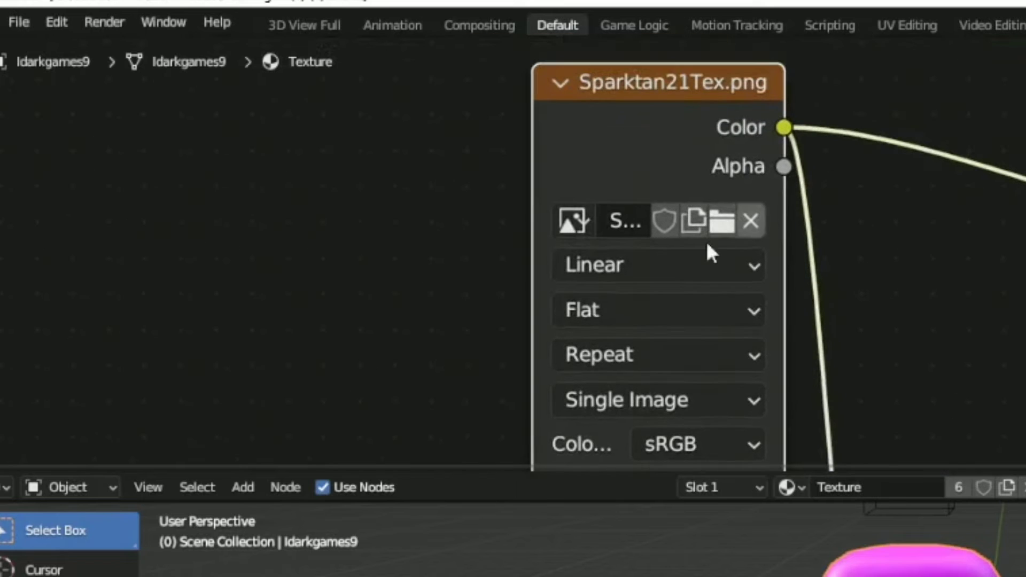
pyautogui.click(721, 220)
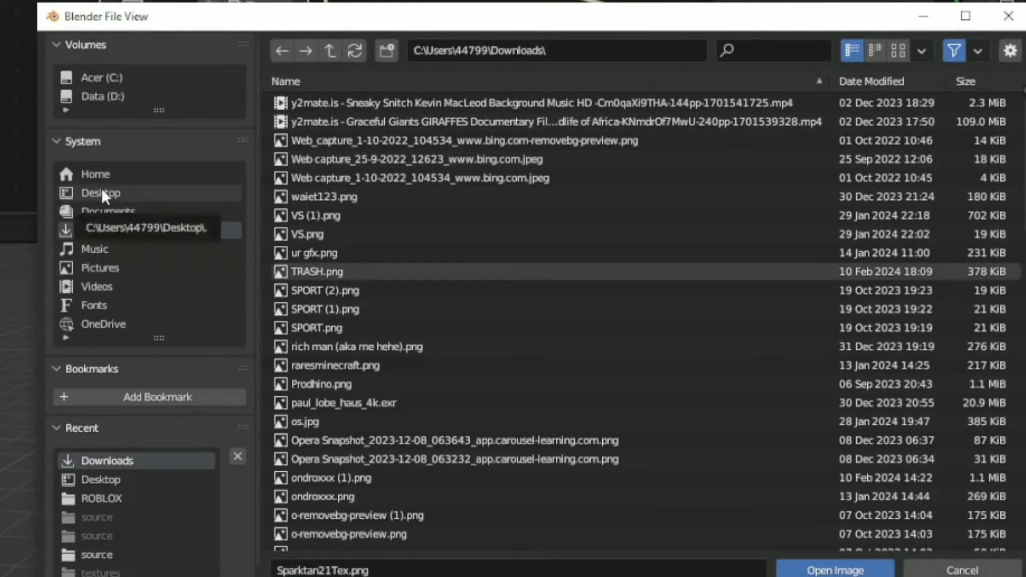
pyautogui.click(101, 193)
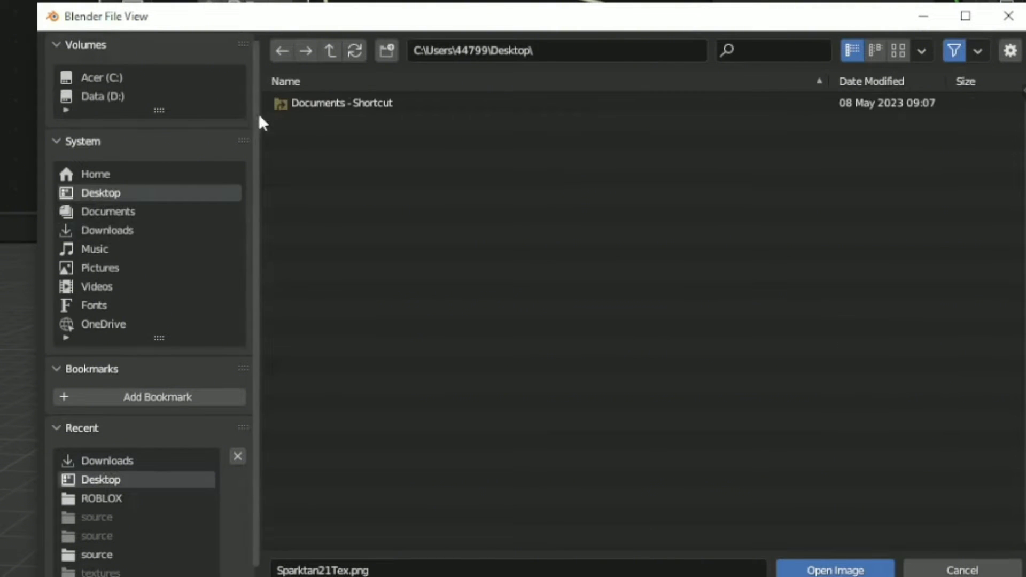
pyautogui.click(108, 212)
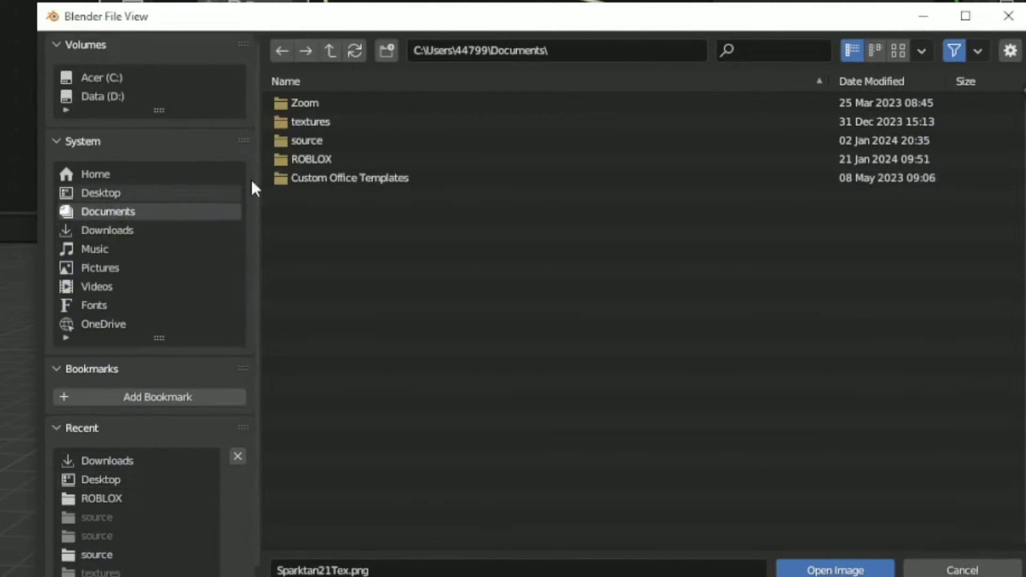
pyautogui.doubleClick(311, 158)
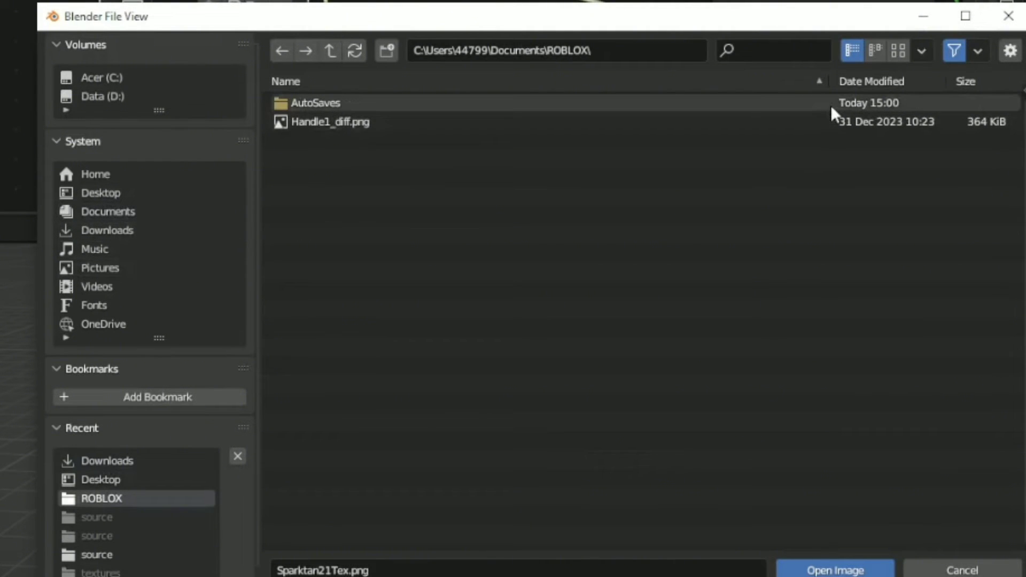
pyautogui.doubleClick(315, 103)
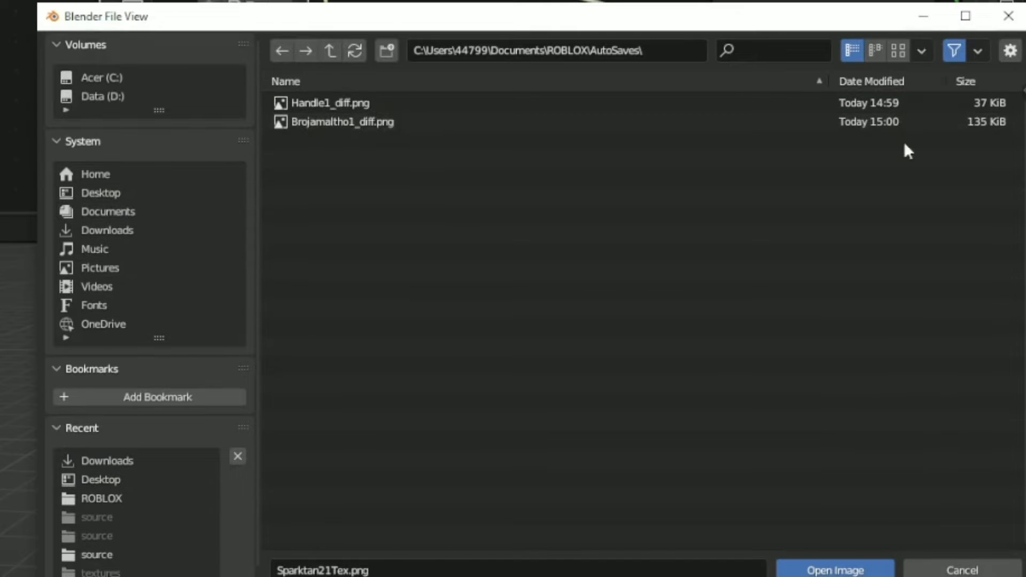
pyautogui.click(342, 122)
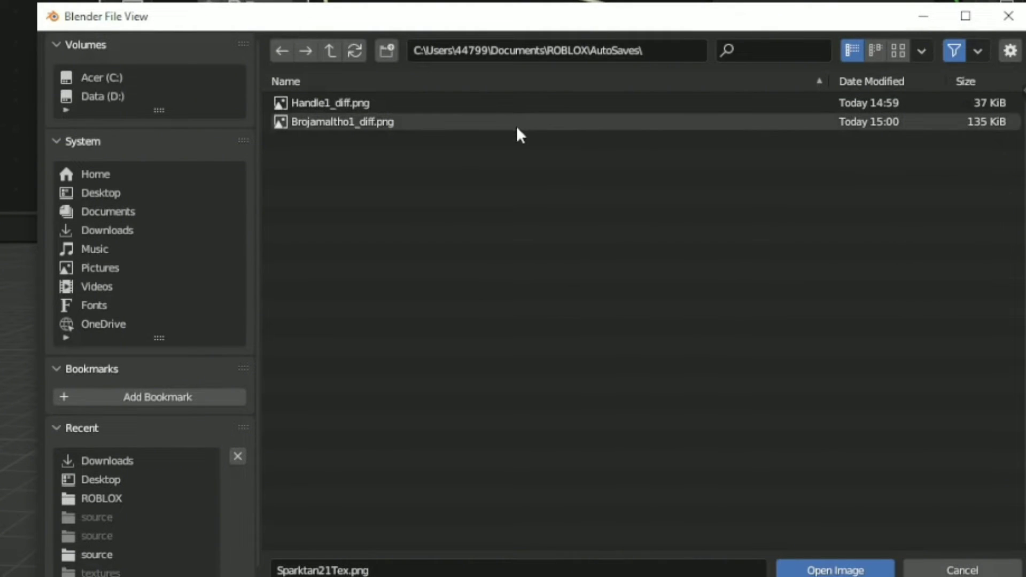
pyautogui.moveTo(486, 142)
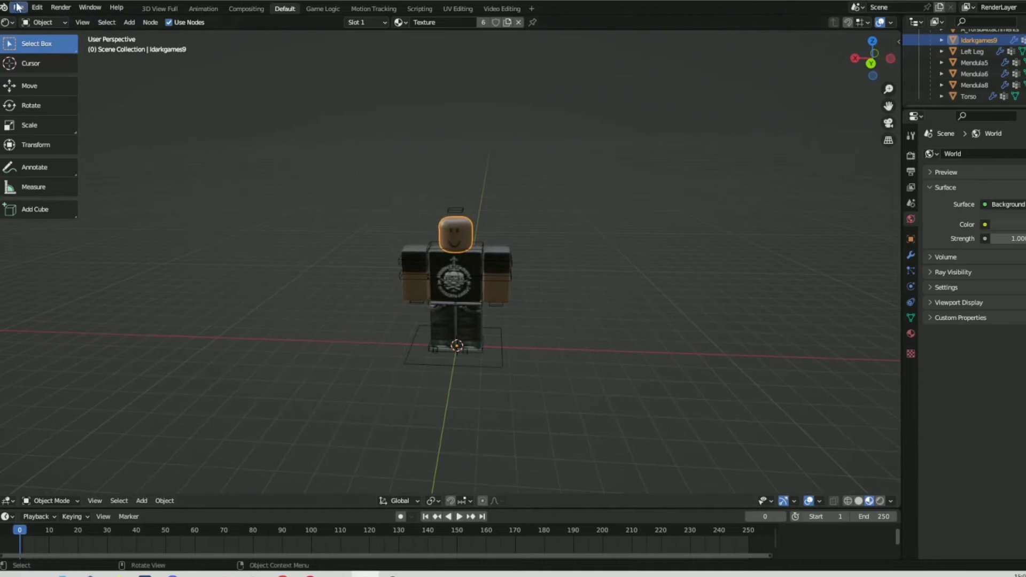
# Import hair with band.obj from Documents/ROBLOX/AutoSaves as a Wavefront OBJ onto the avatar.
pyautogui.click(18, 7)
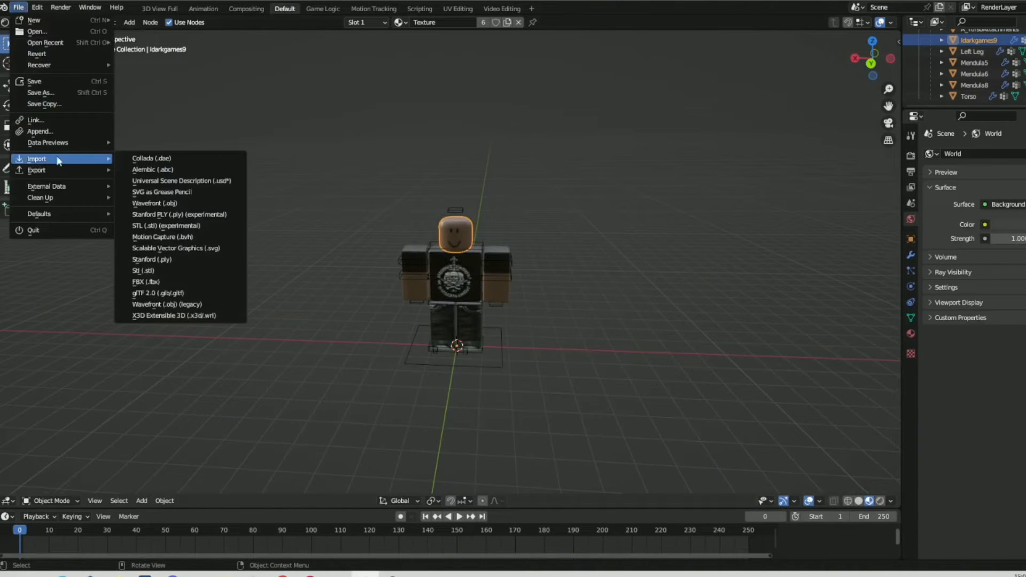
pyautogui.click(156, 203)
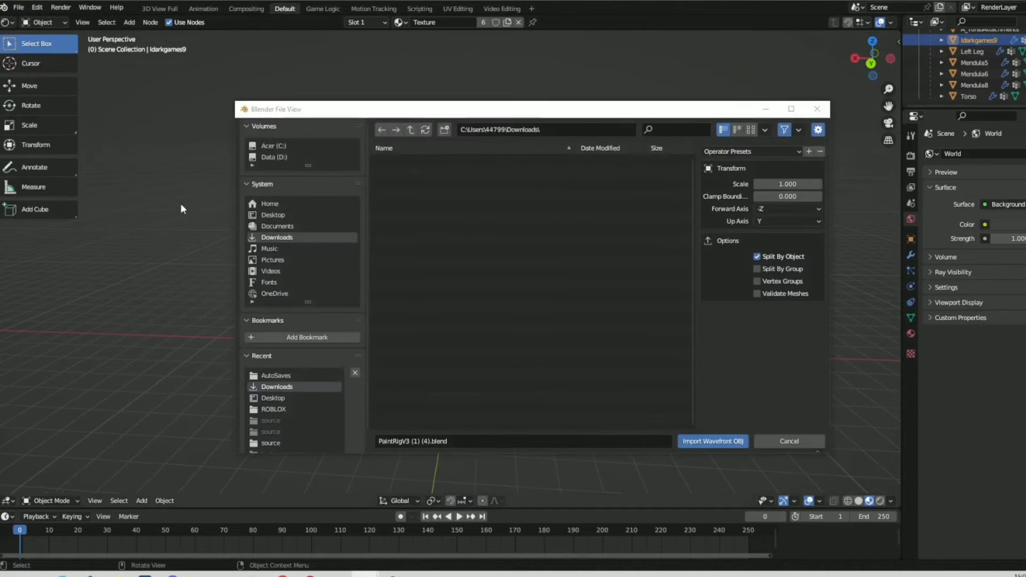
pyautogui.click(277, 225)
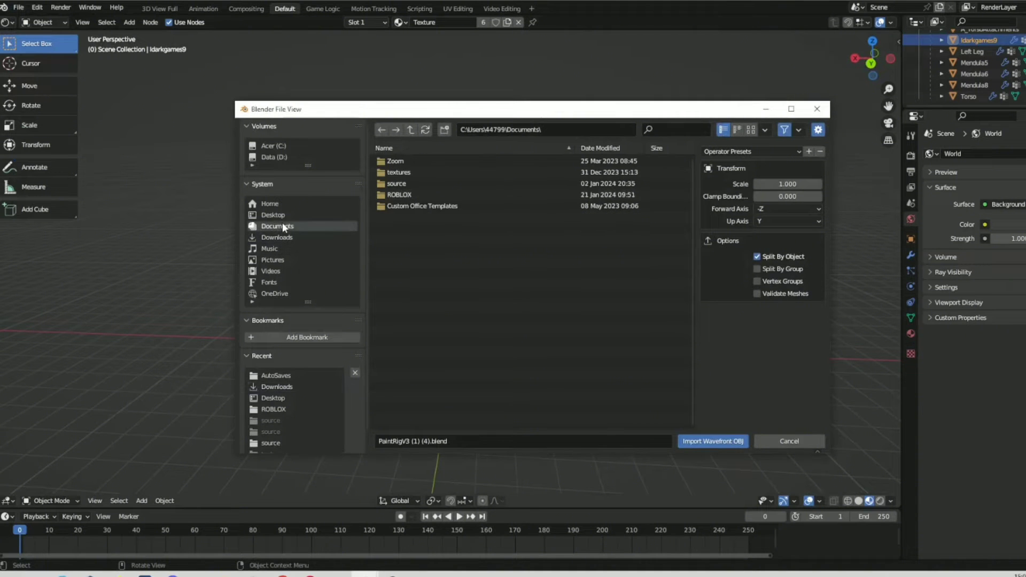
pyautogui.moveTo(331, 231)
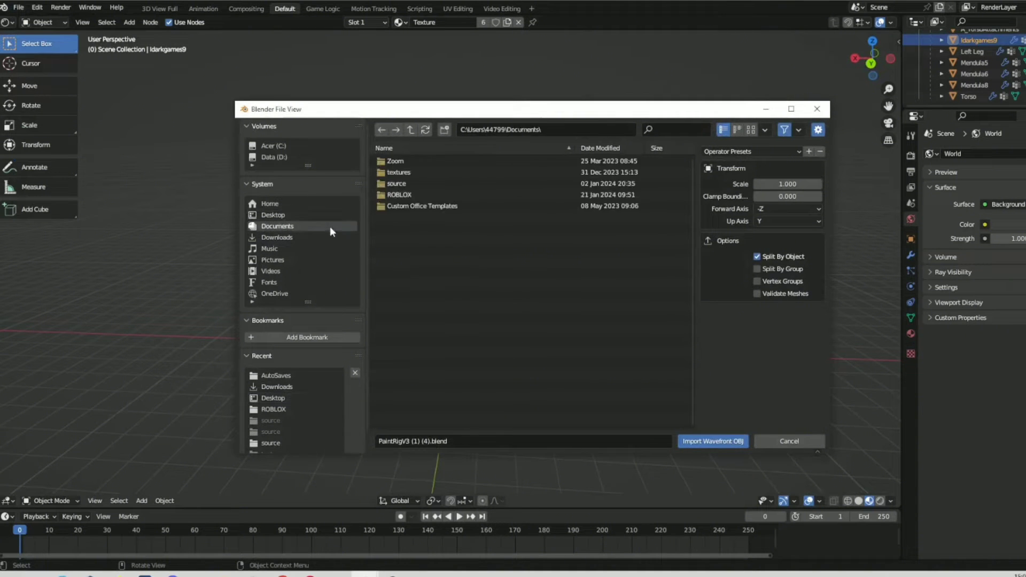
pyautogui.doubleClick(399, 194)
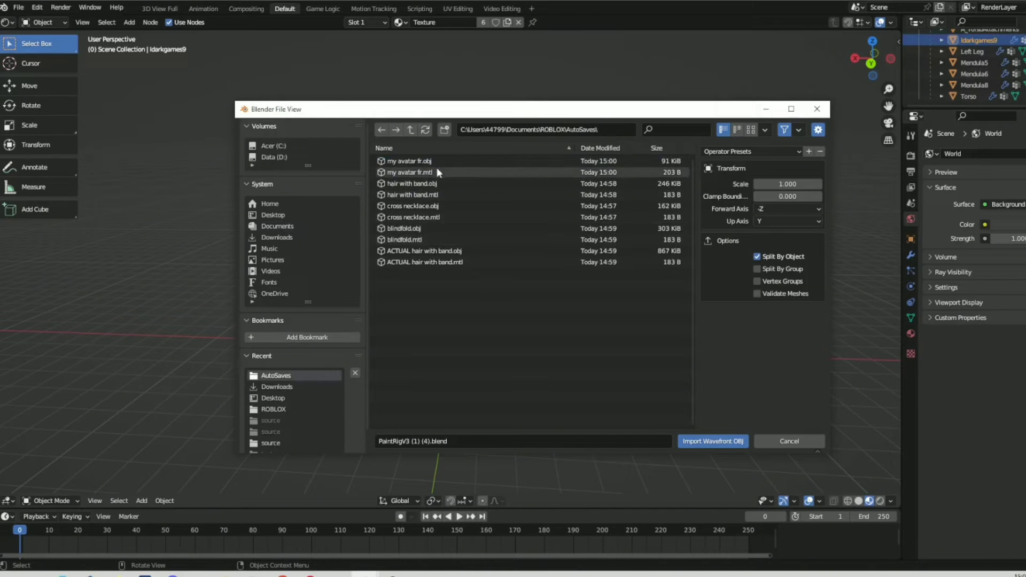
pyautogui.click(411, 183)
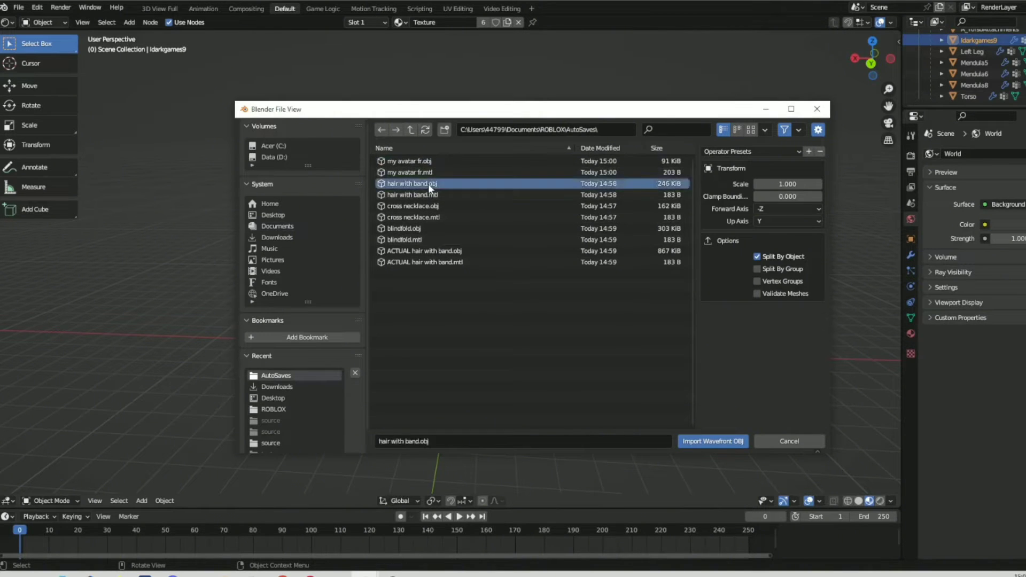
pyautogui.click(712, 442)
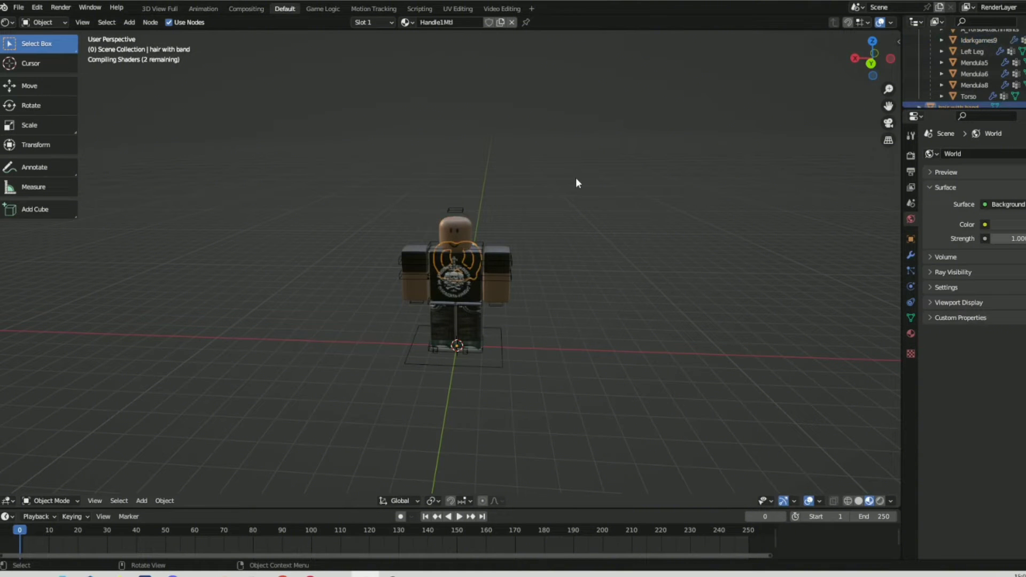
pyautogui.moveTo(531, 188)
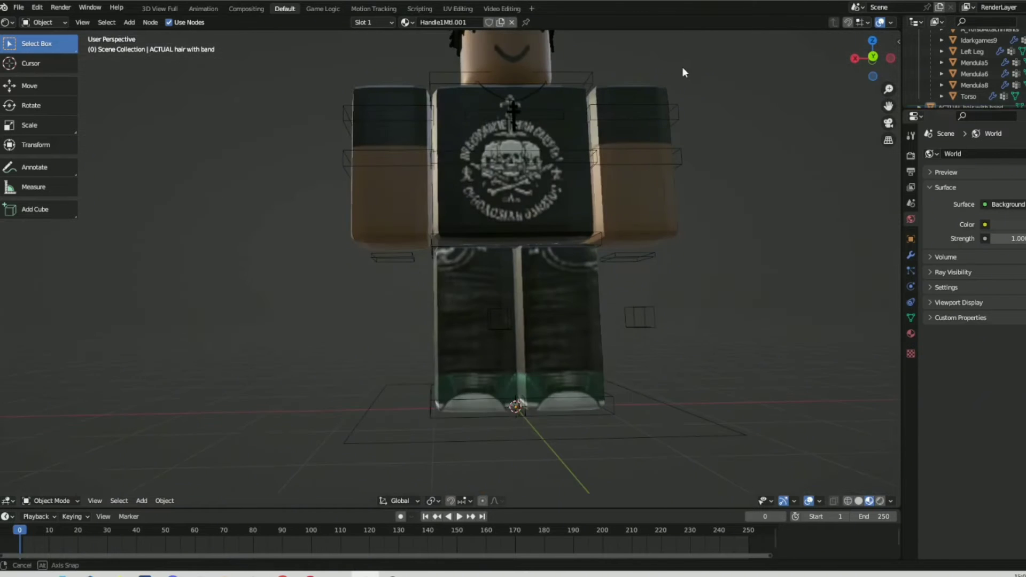
# Select the blindfold accessory on the avatar and delete it to uncover the face.
pyautogui.scroll(-3)
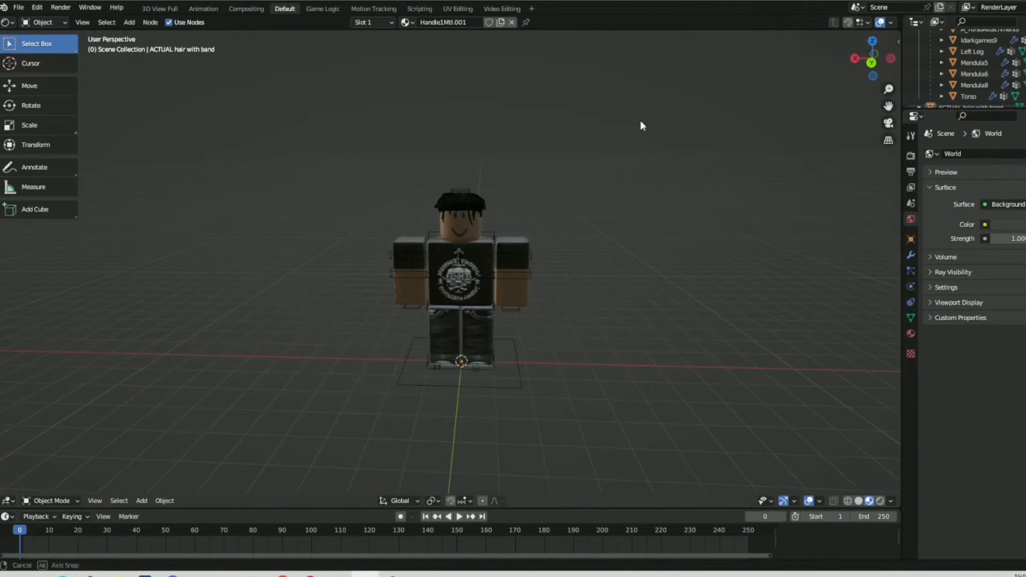
pyautogui.doubleClick(471, 226)
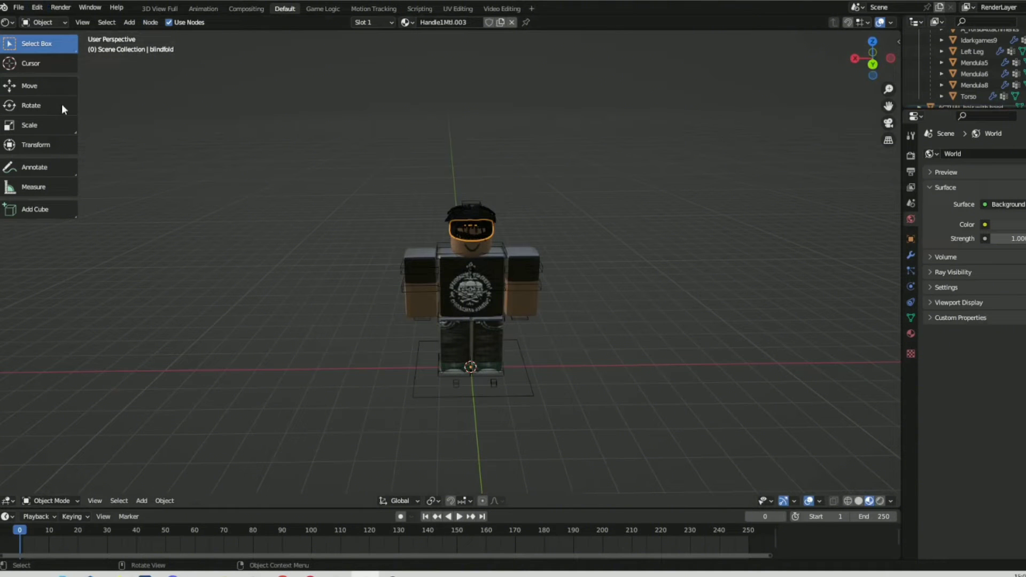
pyautogui.click(28, 86)
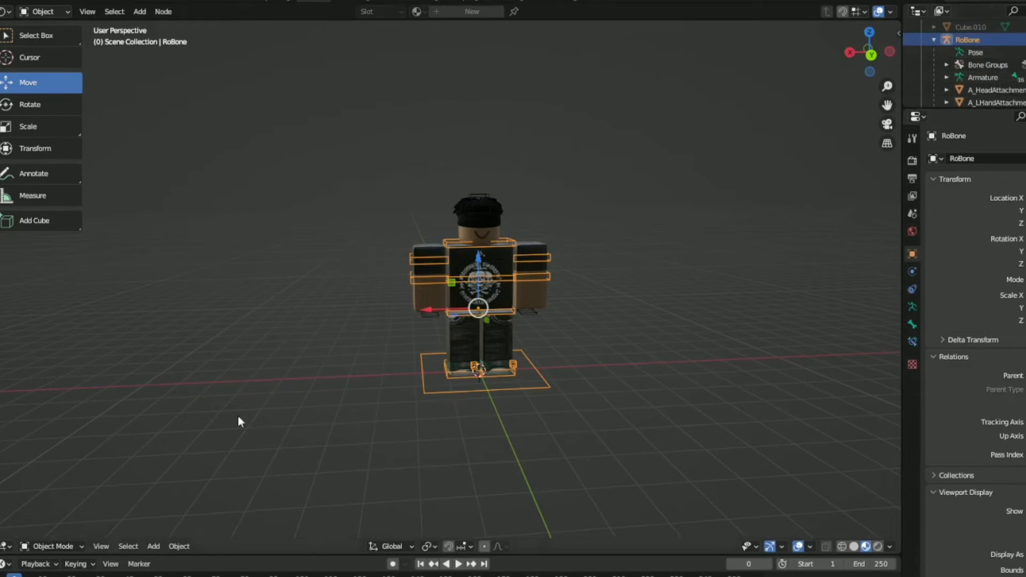
# Put the RoBone armature in Pose Mode and raise its arm bones into a waving stance.
pyautogui.click(49, 546)
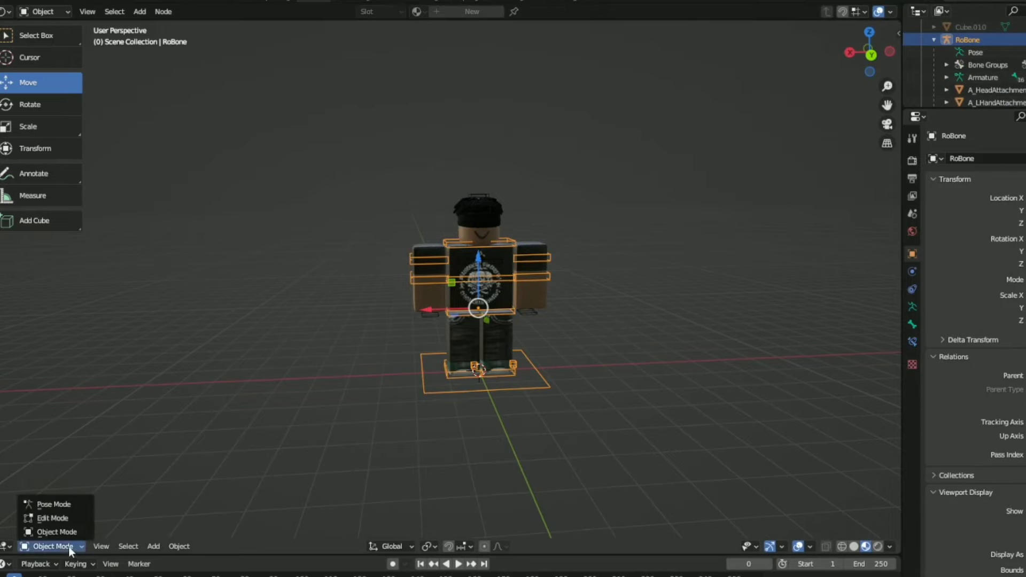
pyautogui.click(53, 504)
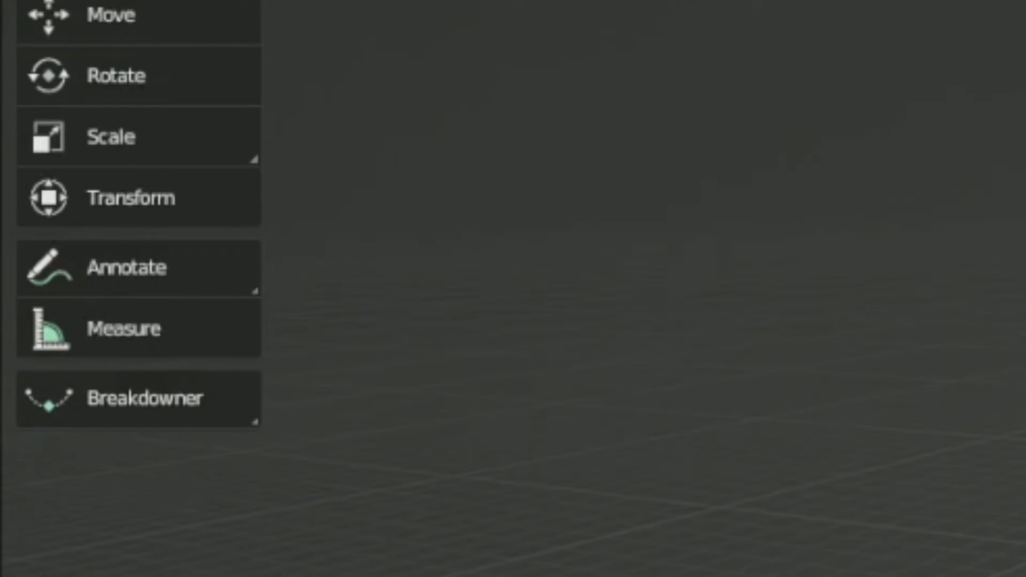
pyautogui.click(117, 75)
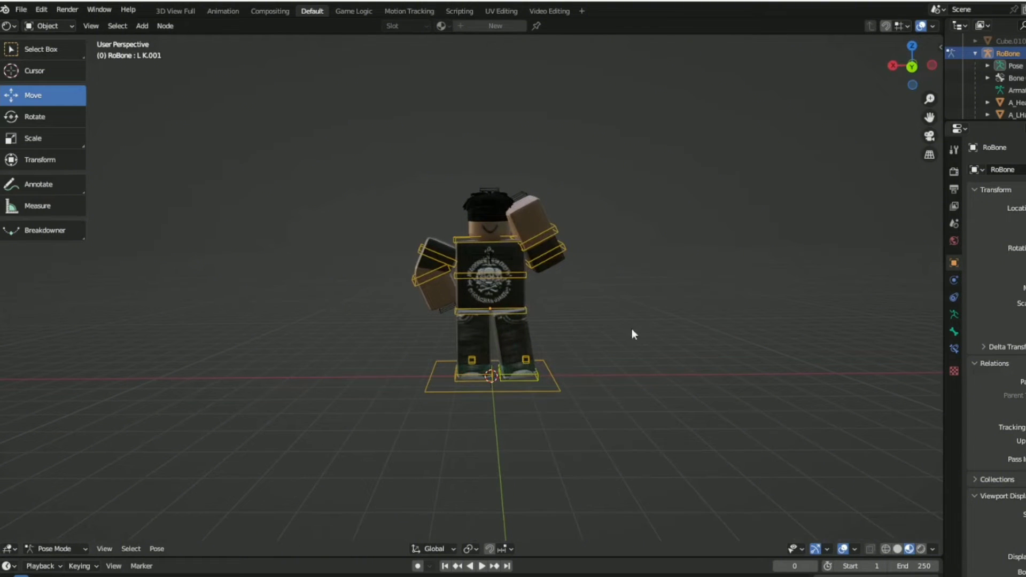
pyautogui.moveTo(598, 413)
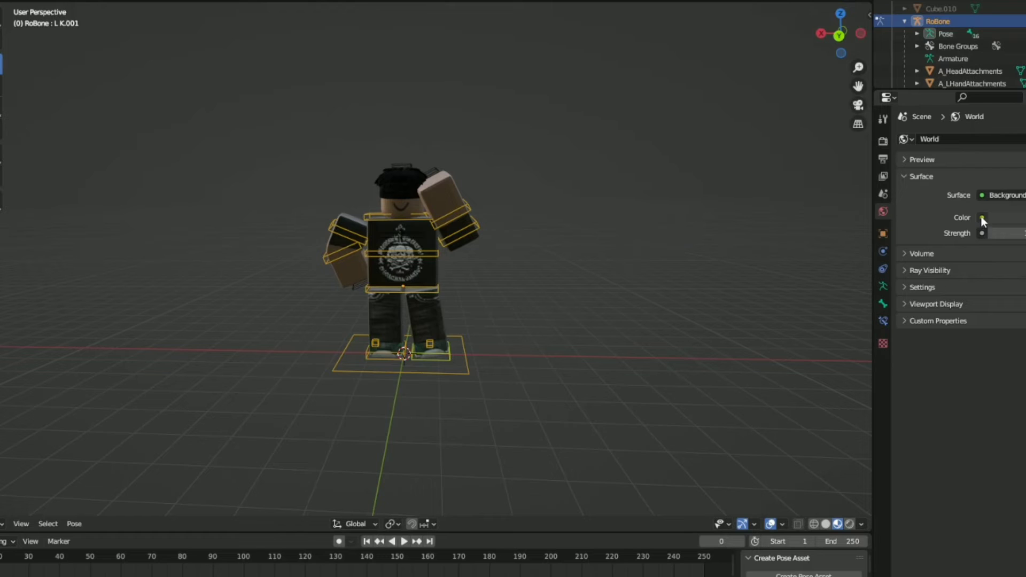
# Feed the world Surface colour from an Environment Texture node.
pyautogui.click(981, 217)
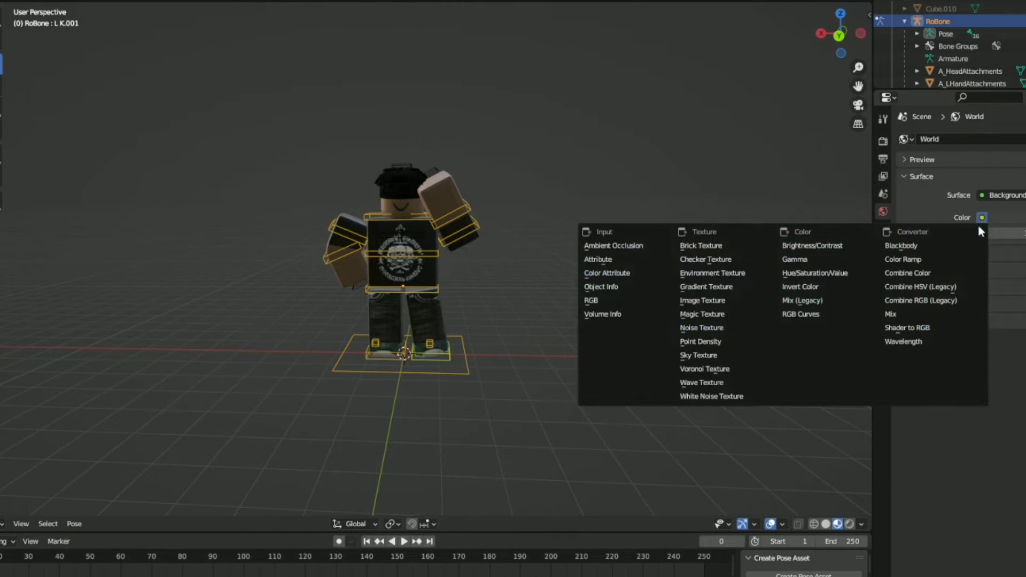
pyautogui.click(712, 273)
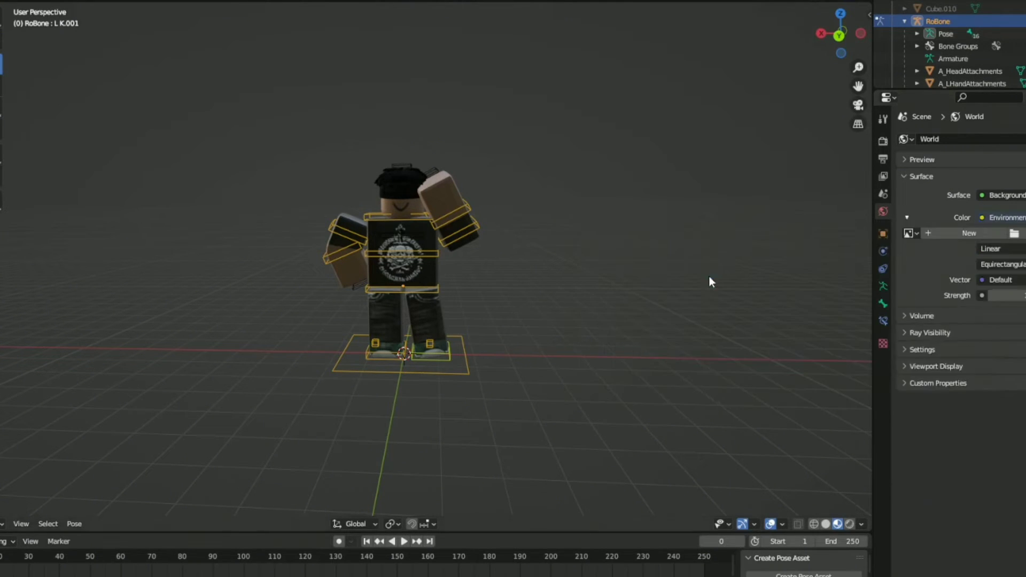
pyautogui.moveTo(937, 268)
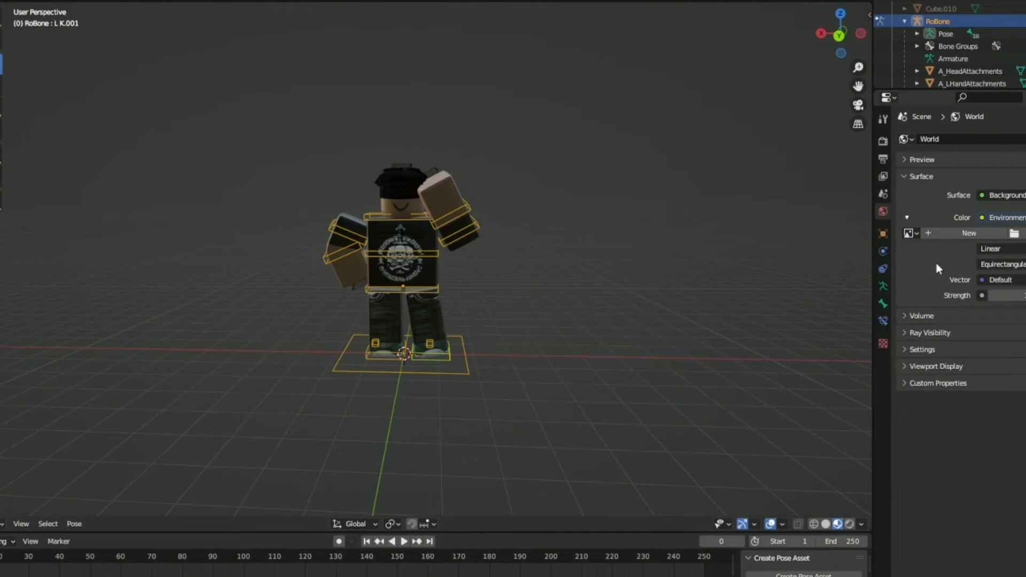
pyautogui.moveTo(746, 347)
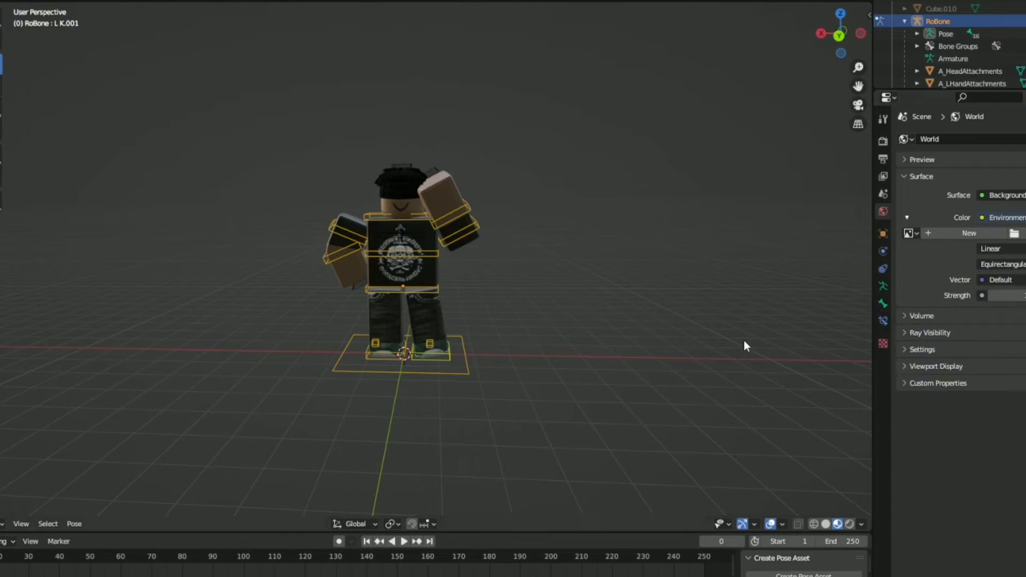
pyautogui.moveTo(477, 487)
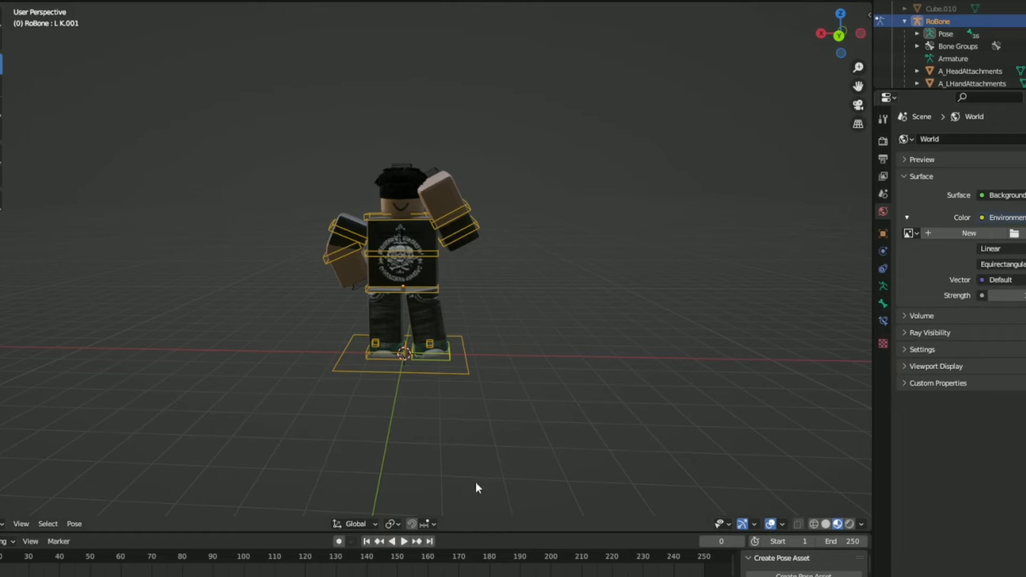
pyautogui.moveTo(465, 530)
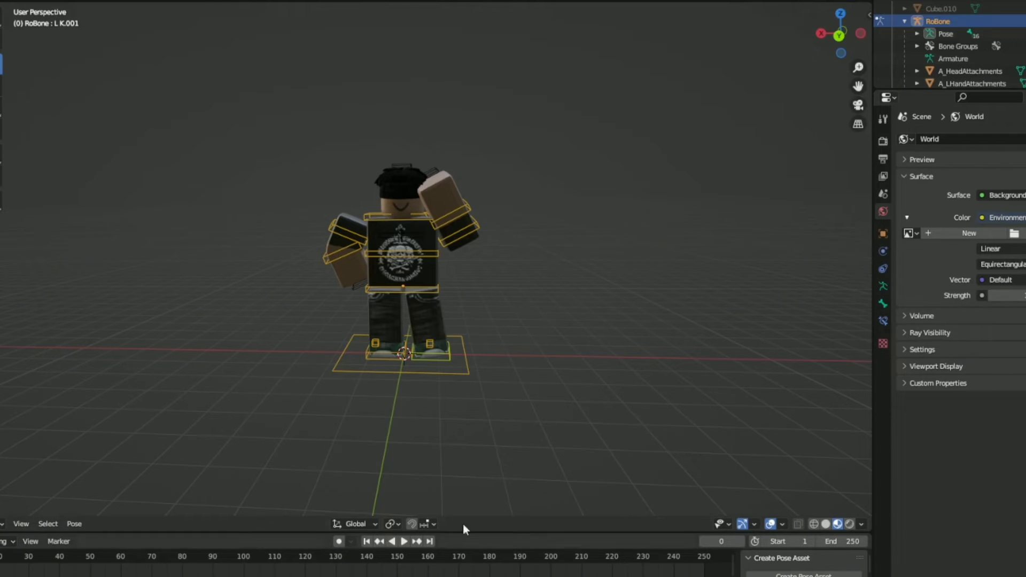
pyautogui.moveTo(355, 486)
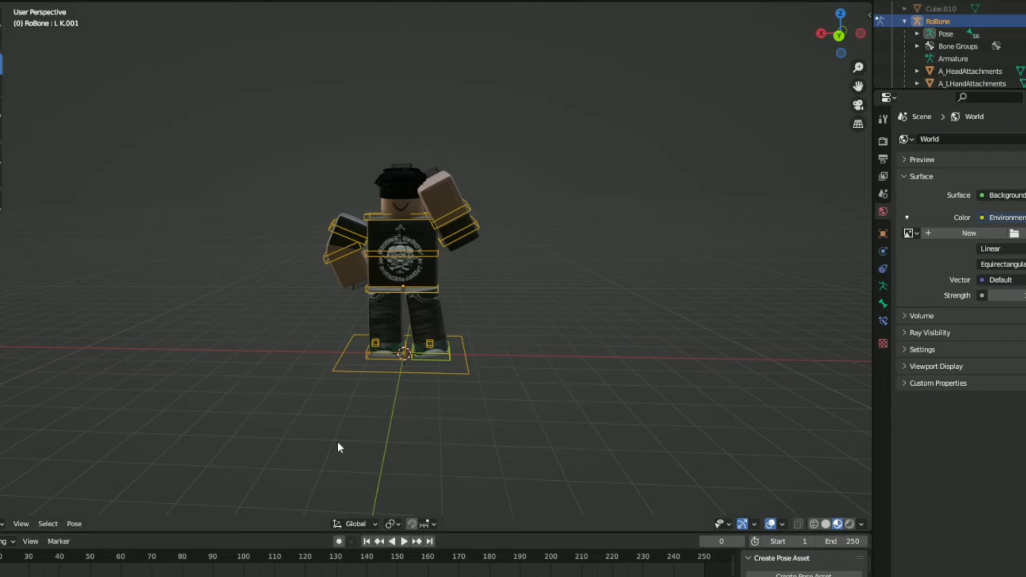
pyautogui.moveTo(560, 397)
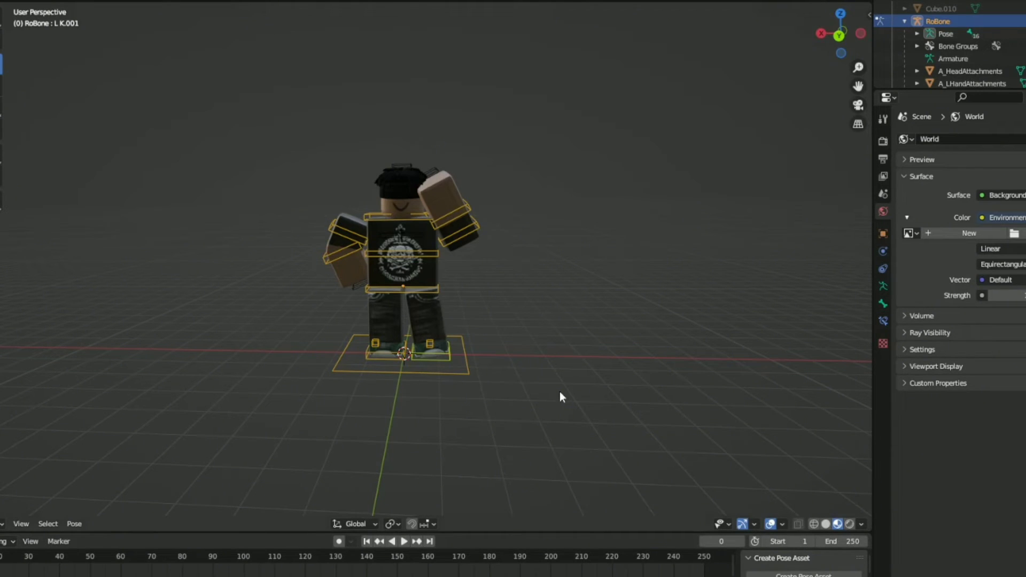
pyautogui.moveTo(442, 550)
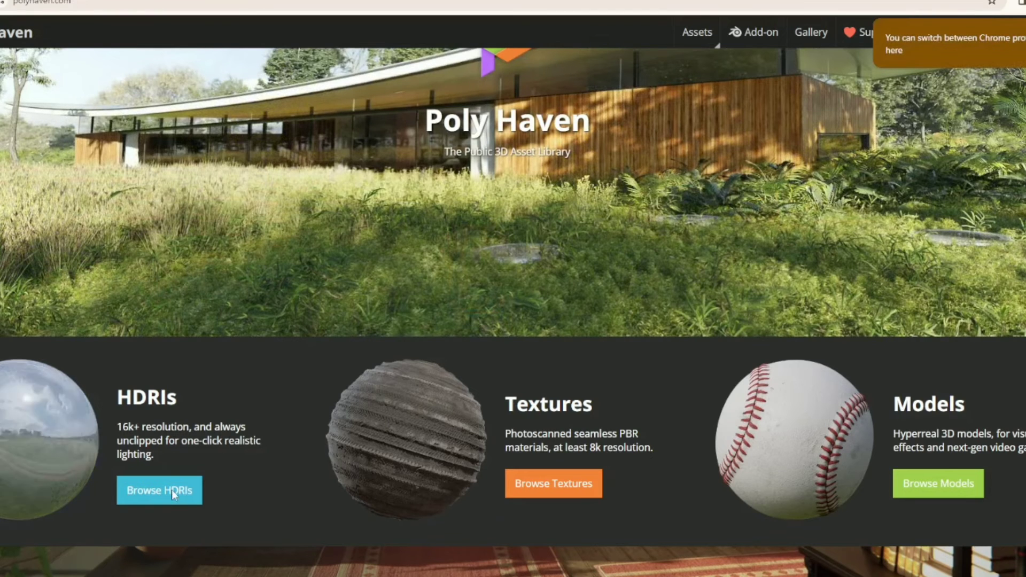
# Browse Poly Haven's HDRI grid to pick an environment map.
pyautogui.click(159, 490)
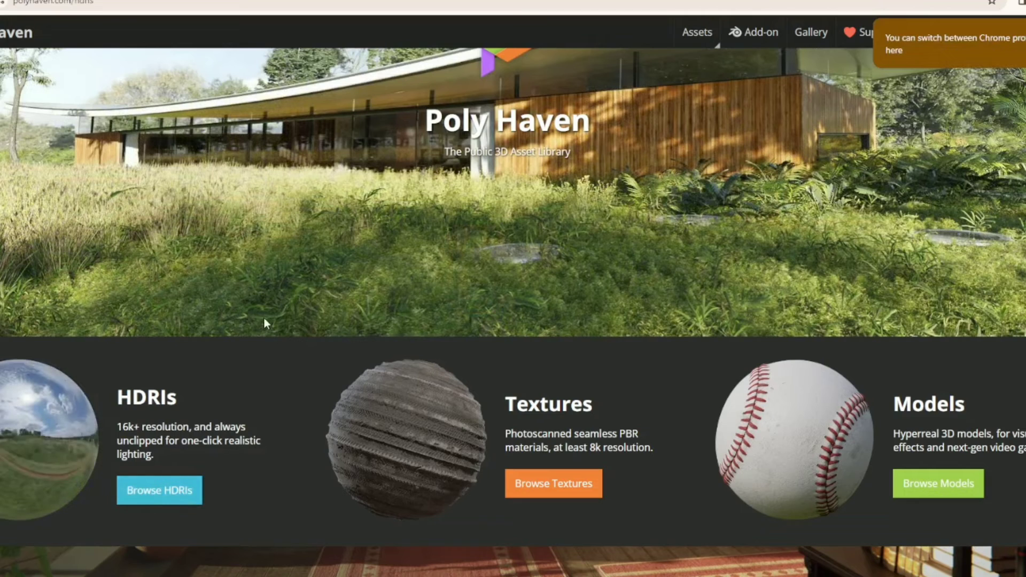
pyautogui.click(159, 490)
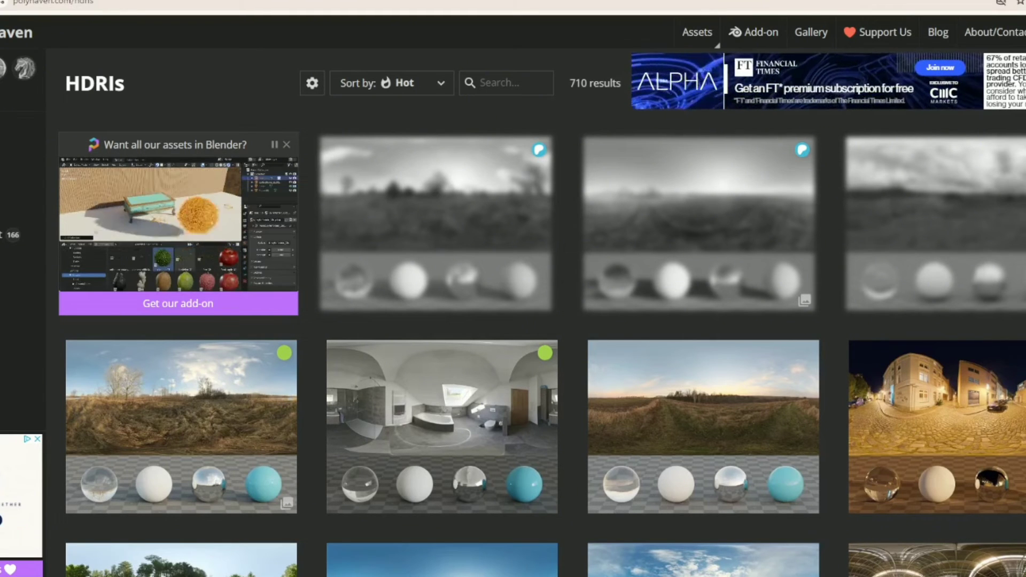
pyautogui.scroll(-3)
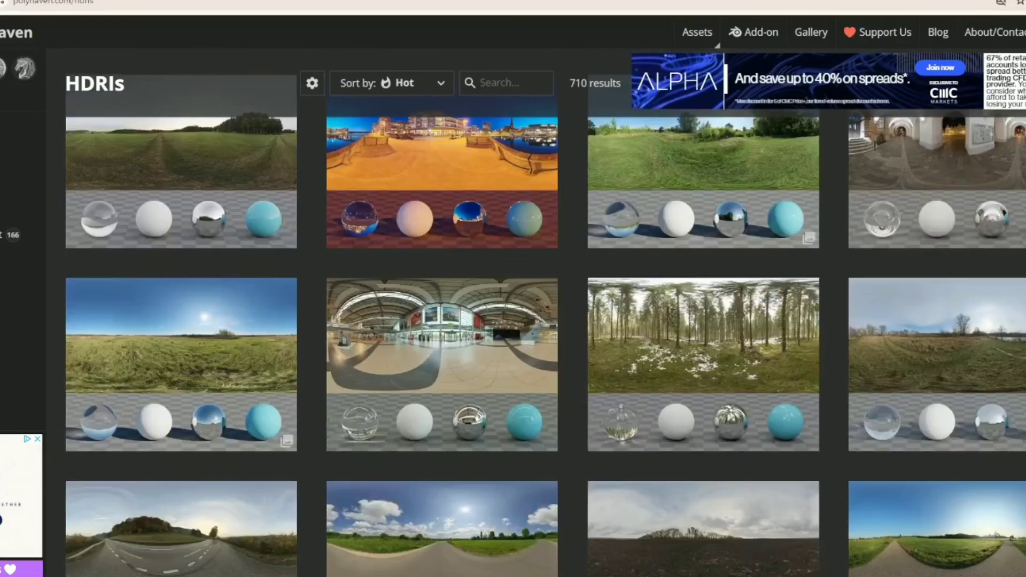
pyautogui.scroll(-3)
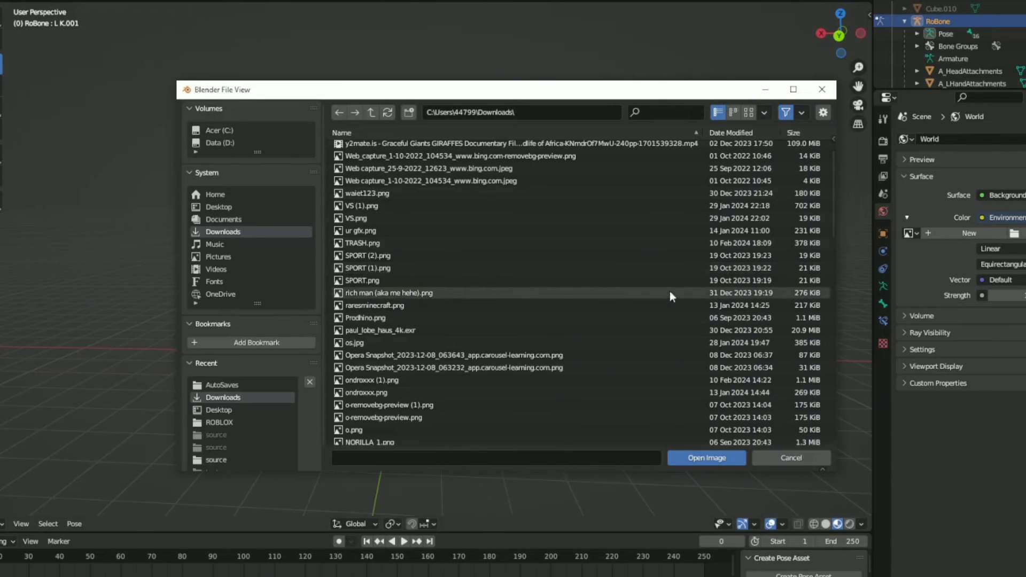
pyautogui.moveTo(723, 318)
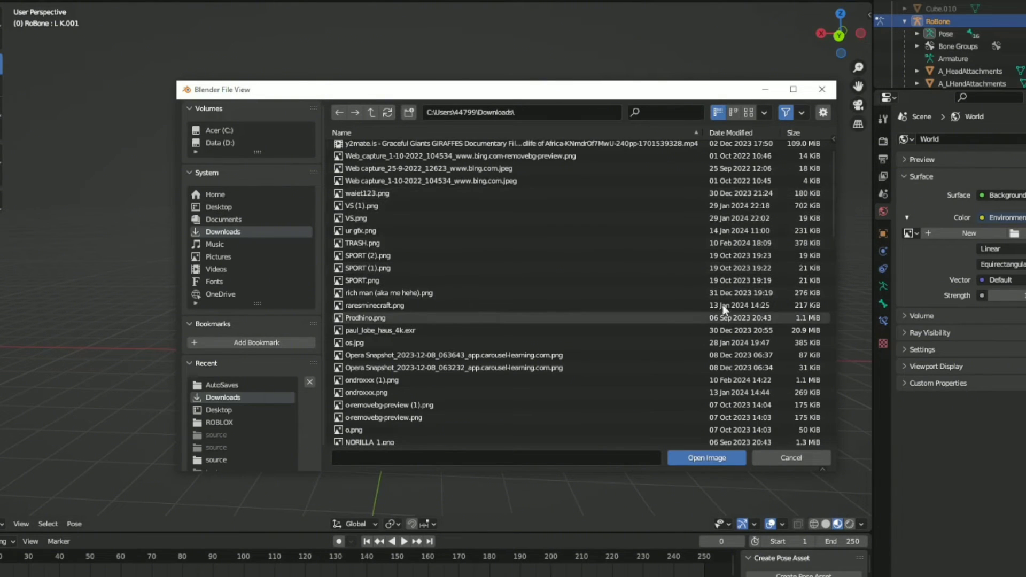
pyautogui.moveTo(555, 330)
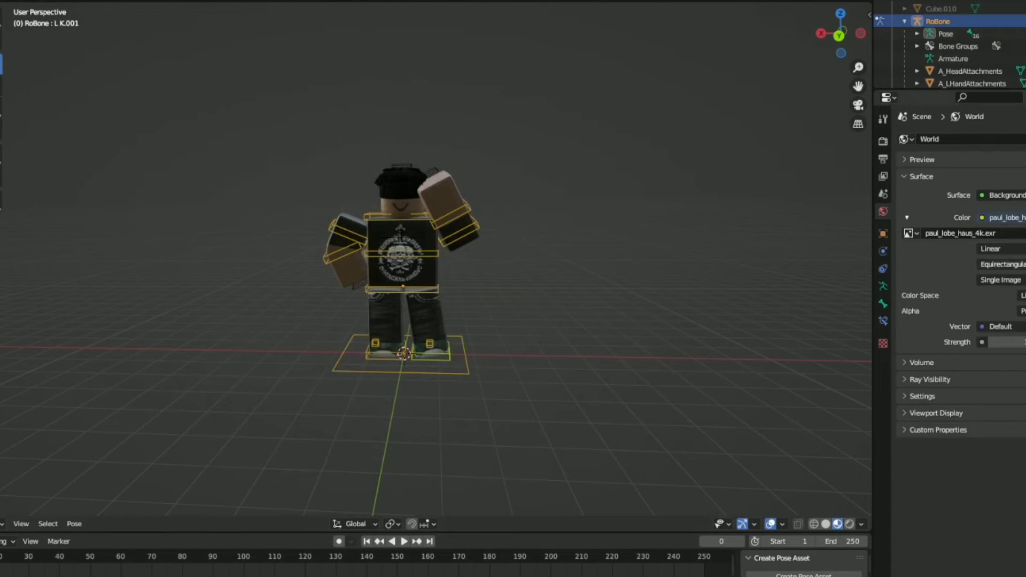
pyautogui.moveTo(883, 194)
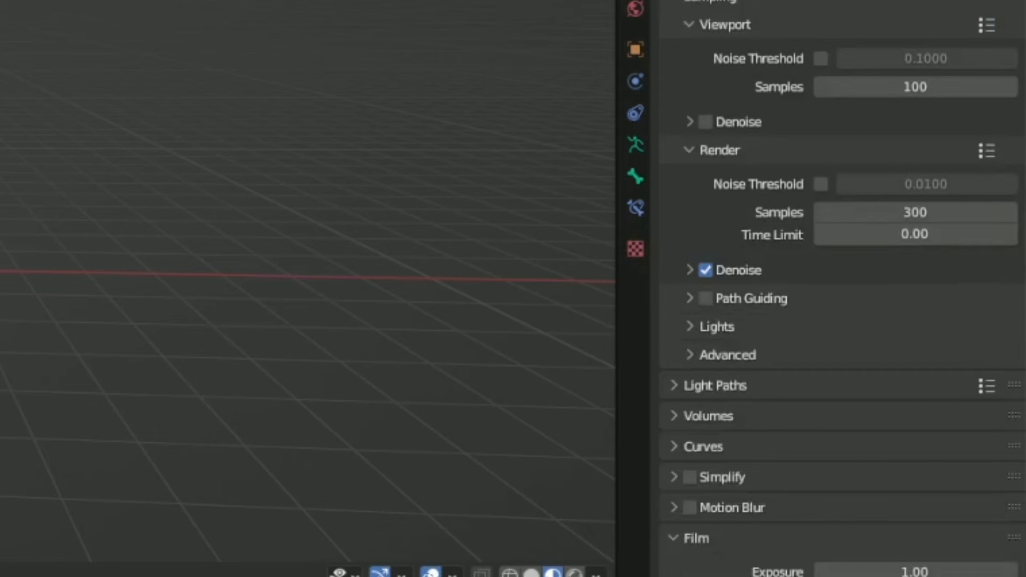
# Enable Film > Transparent and render a preview of the avatar over a see-through backdrop.
pyautogui.scroll(-3)
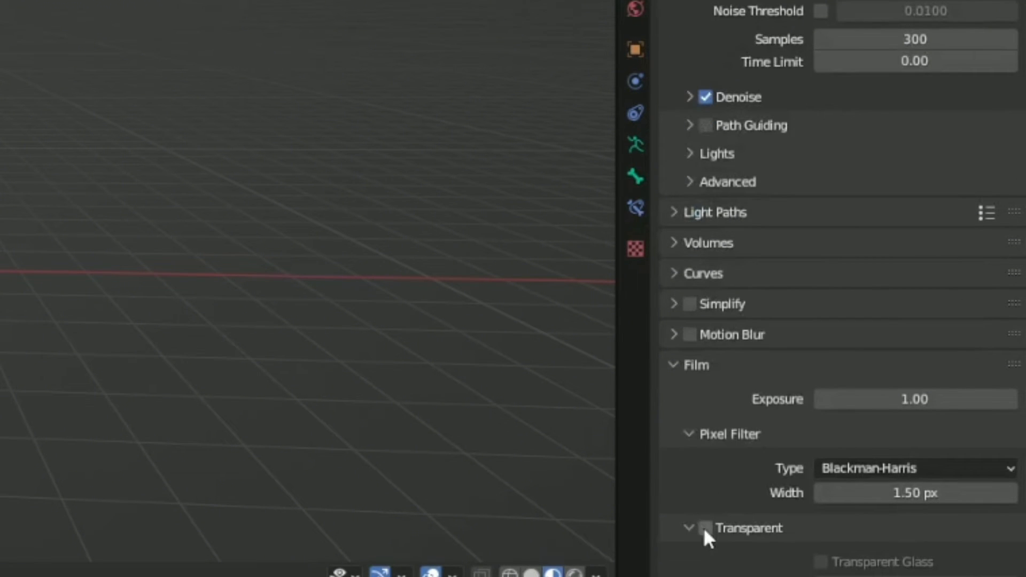
pyautogui.click(708, 528)
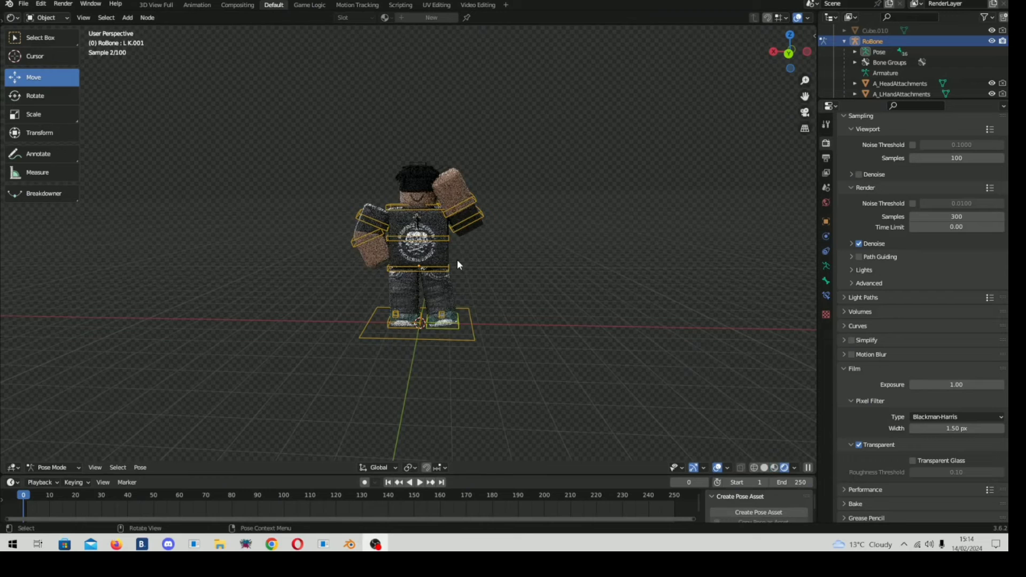
pyautogui.moveTo(423, 193)
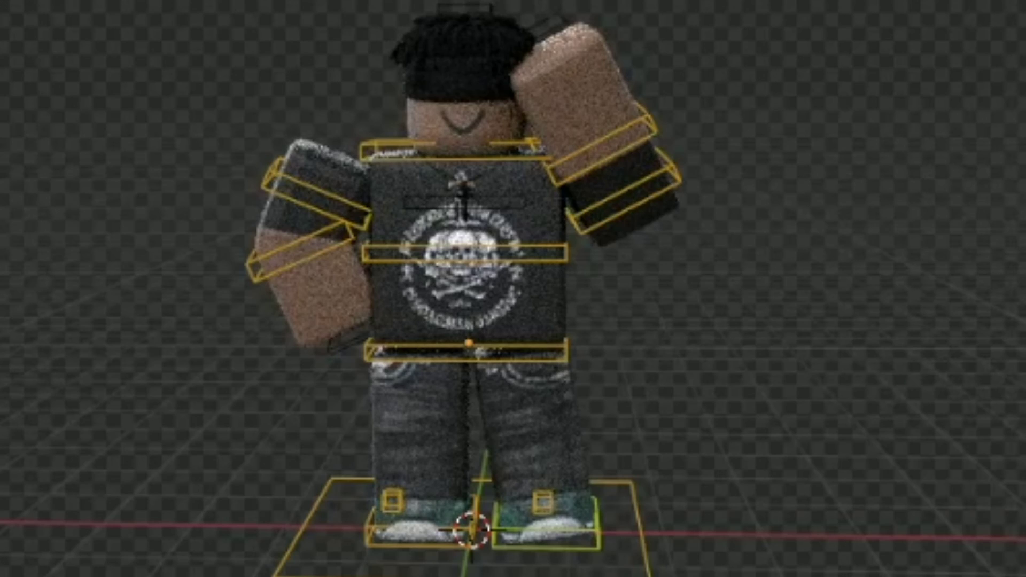
pyautogui.click(66, 27)
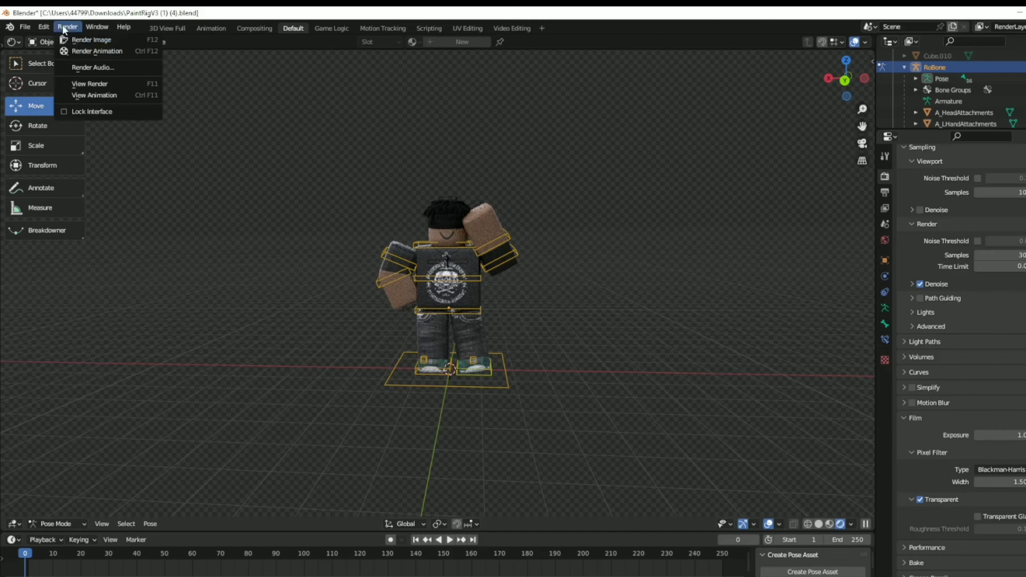
pyautogui.moveTo(92, 40)
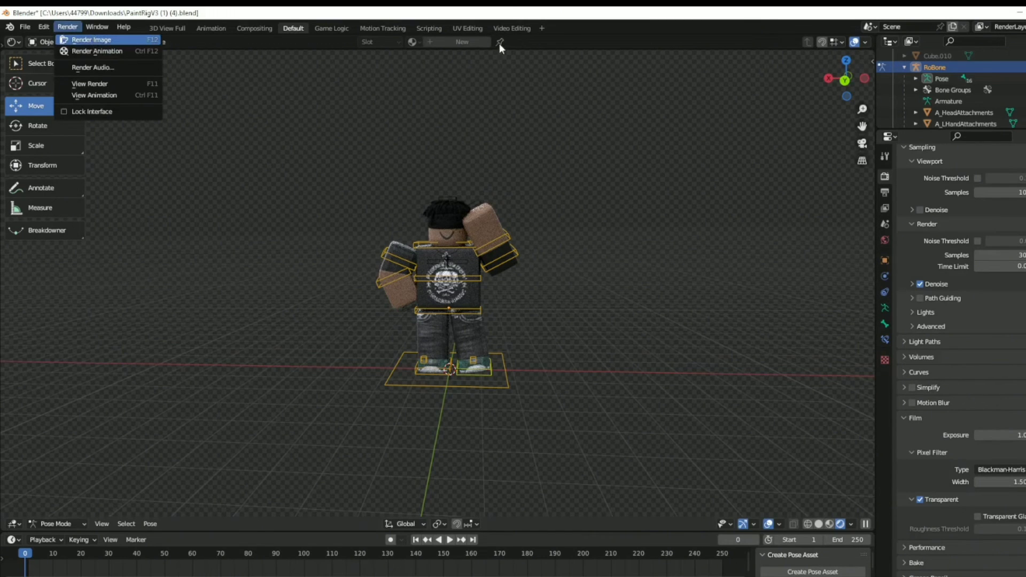
pyautogui.click(92, 39)
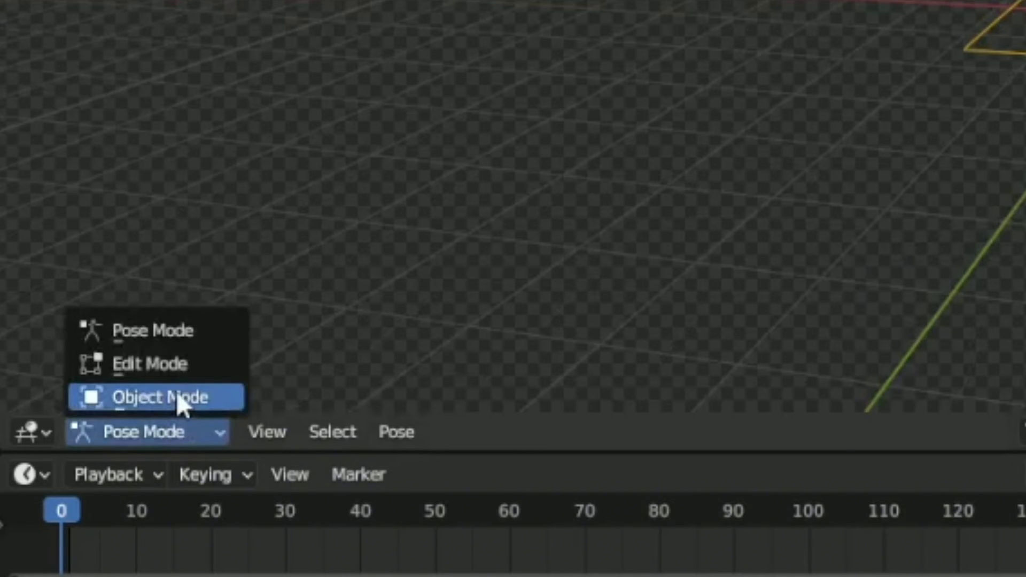
# Return to Object Mode and add a camera to the scene.
pyautogui.click(156, 397)
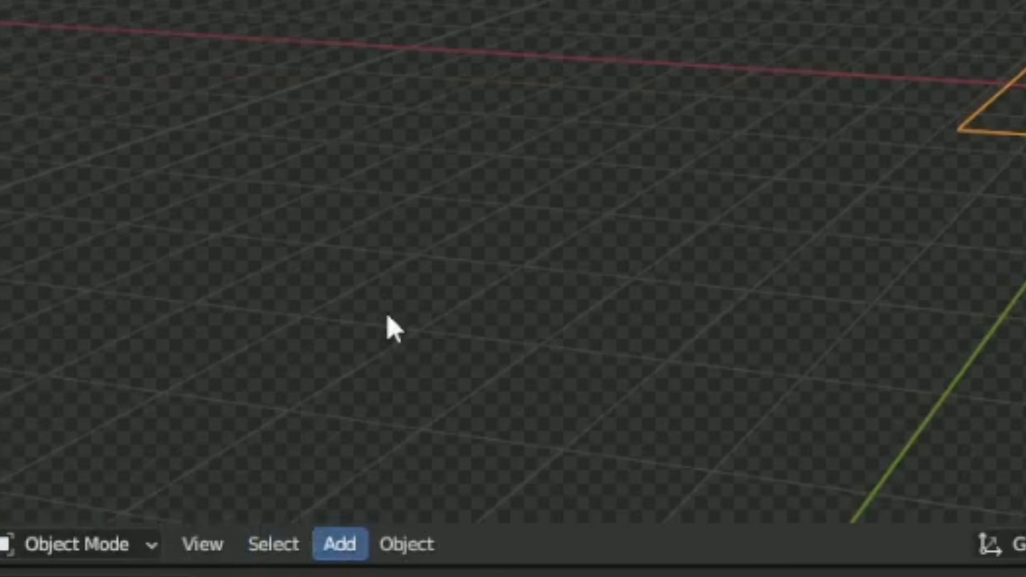
pyautogui.click(339, 543)
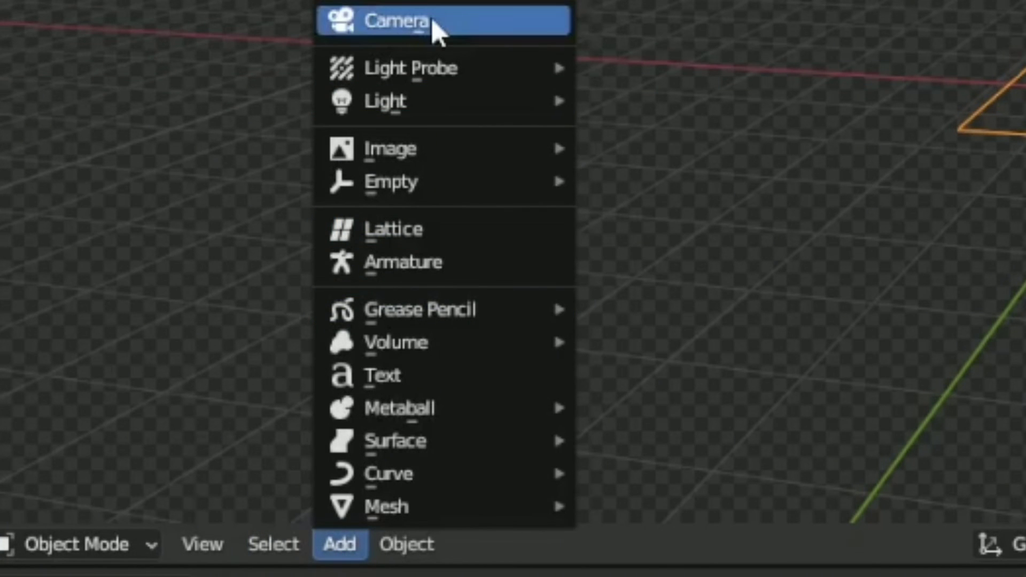
pyautogui.click(395, 20)
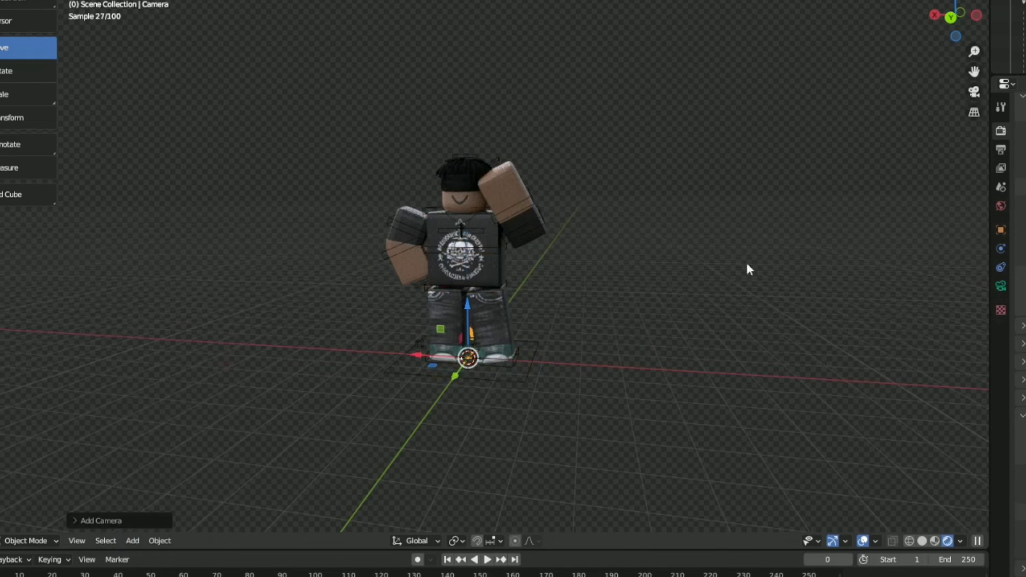
pyautogui.moveTo(847, 237)
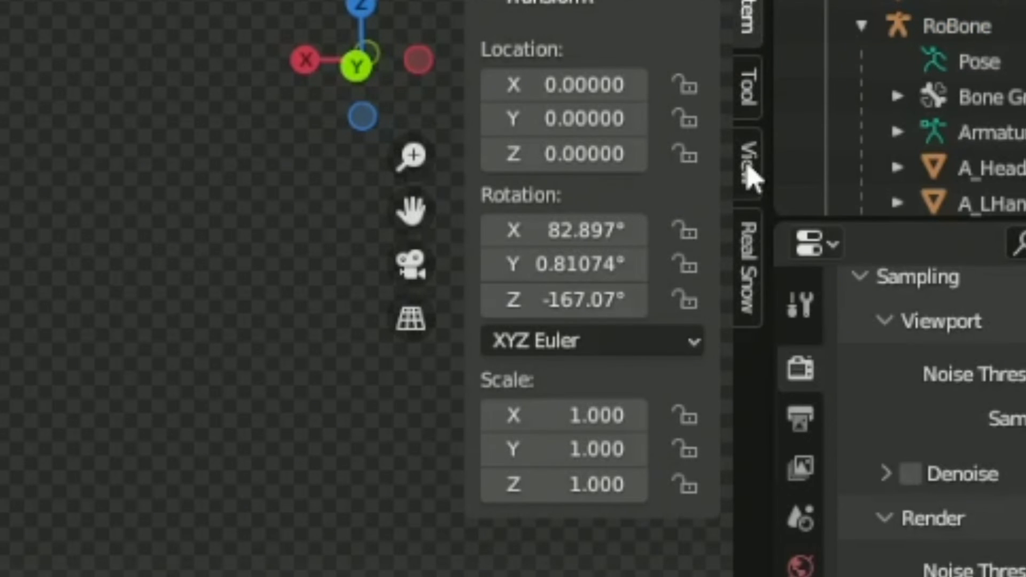
# Enable Lock Camera to View and look through the new camera to frame the avatar.
pyautogui.click(744, 167)
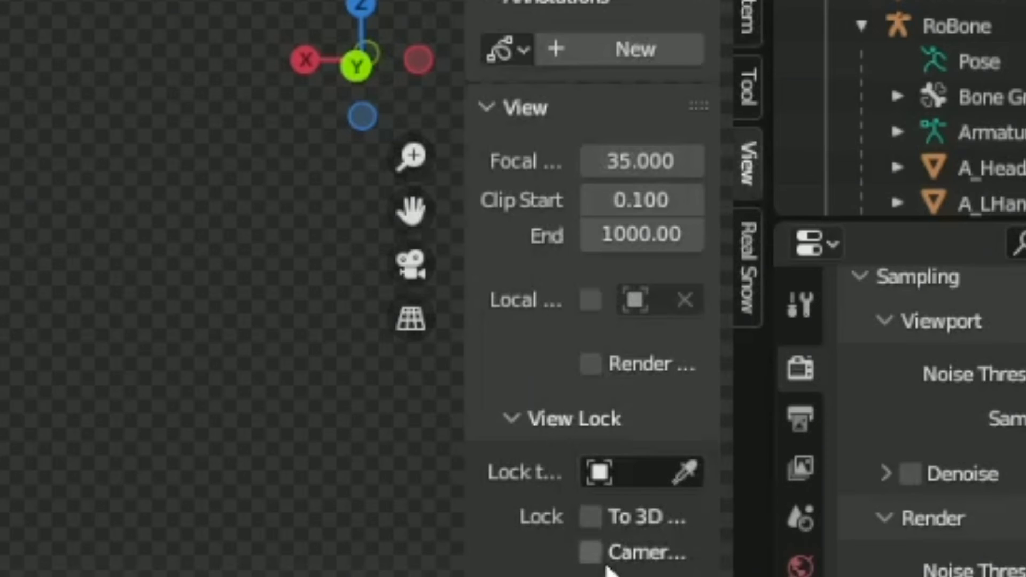
pyautogui.click(588, 553)
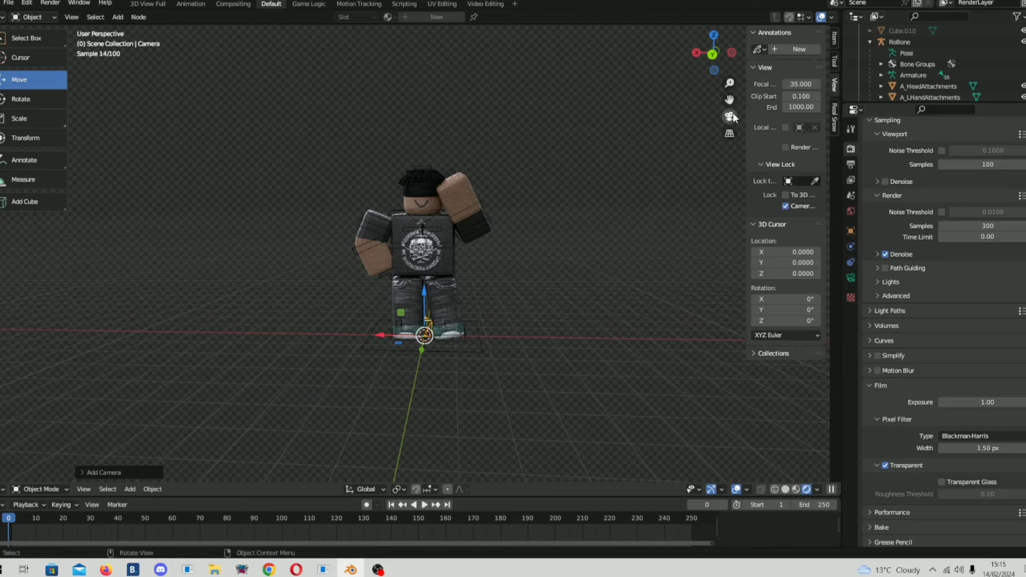
pyautogui.click(728, 115)
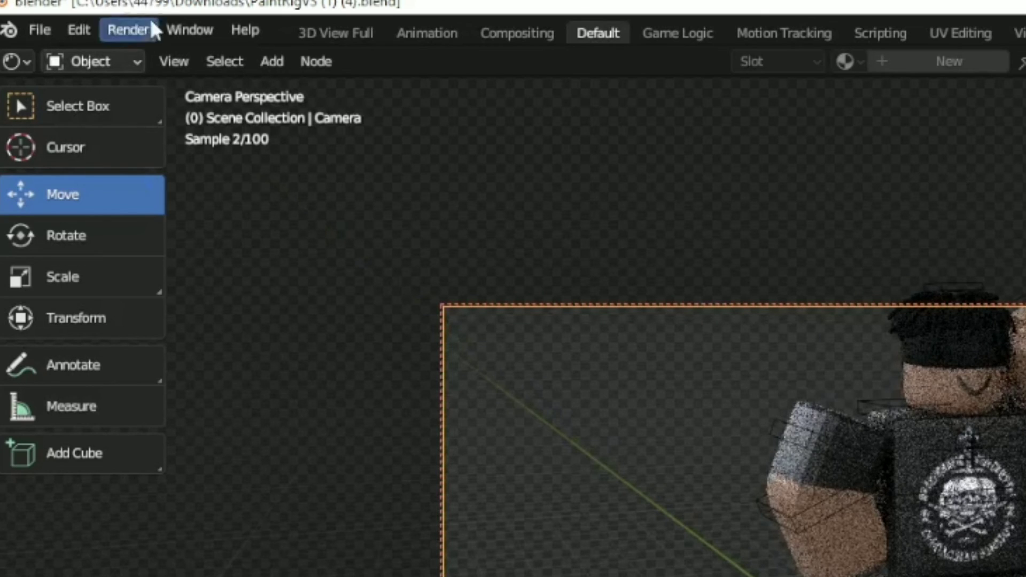
# Render the camera's view of the avatar with Render Image.
pyautogui.click(127, 29)
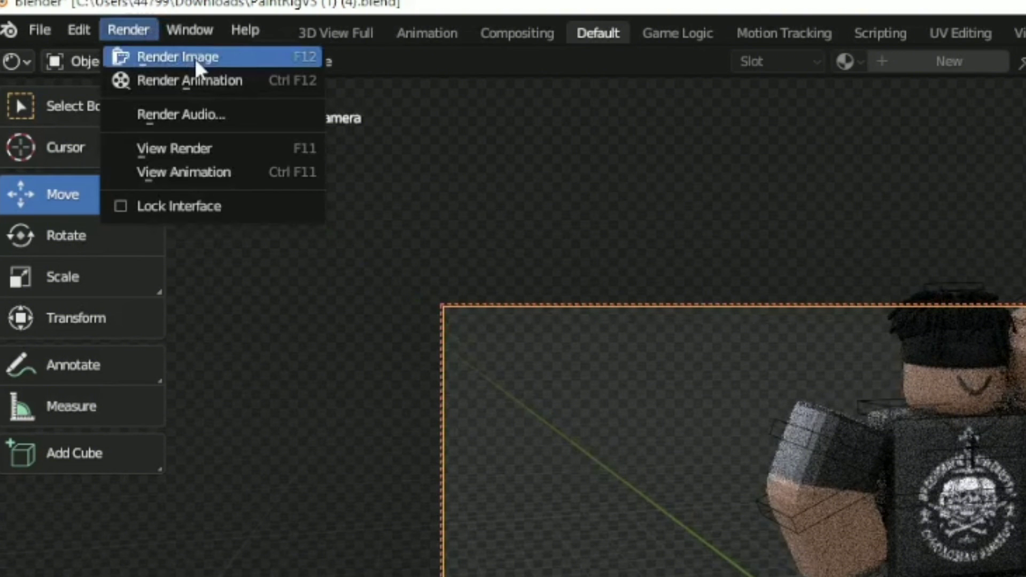
pyautogui.click(179, 56)
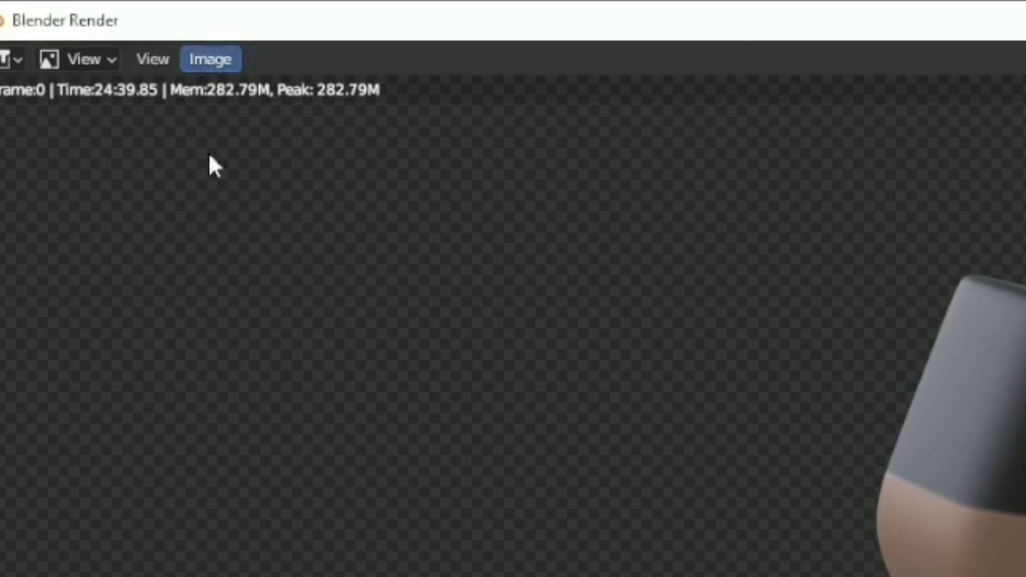
pyautogui.moveTo(240, 250)
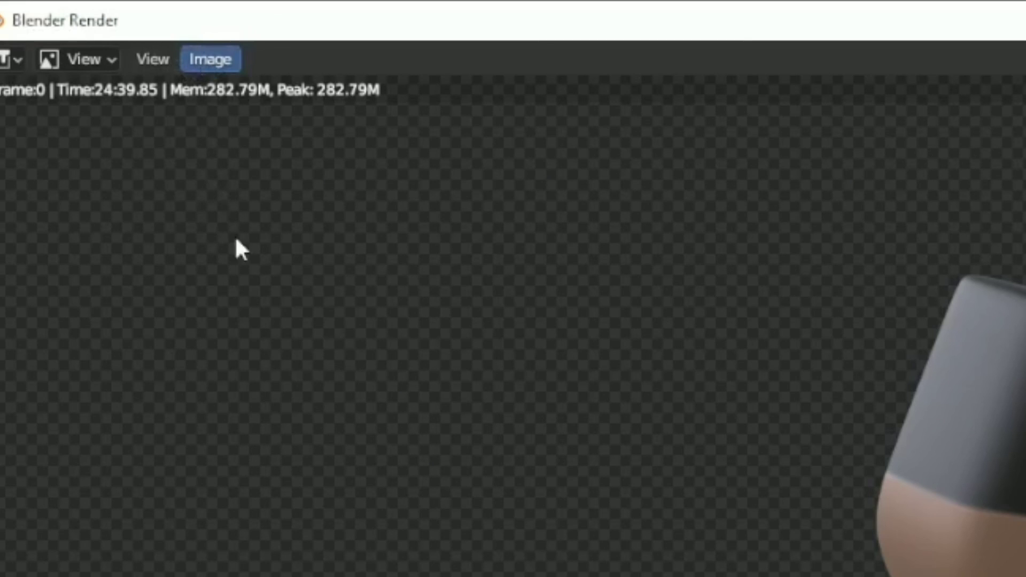
# Save the render via Image > Save as tutorial.png in Downloads.
pyautogui.click(211, 58)
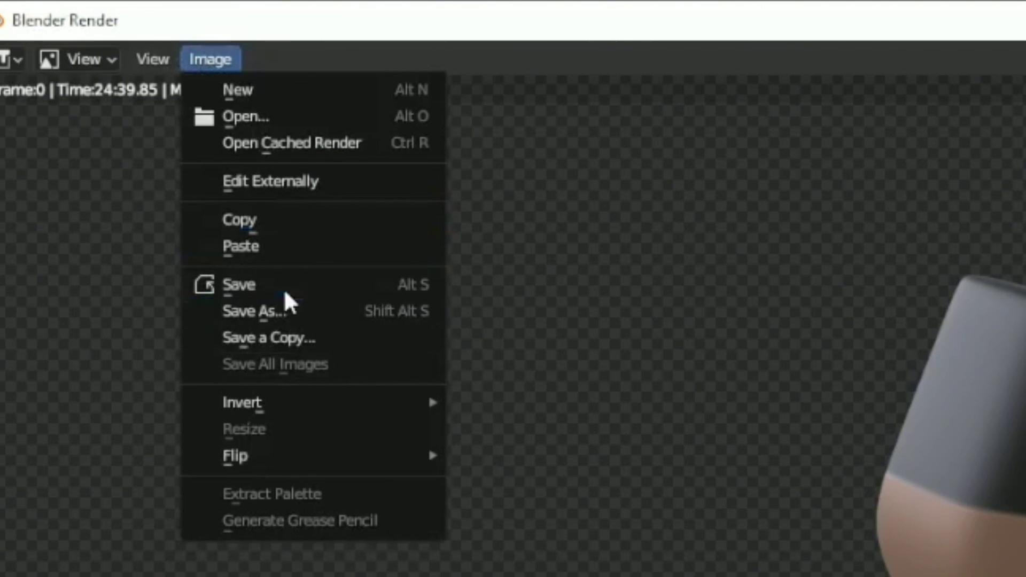
pyautogui.moveTo(319, 399)
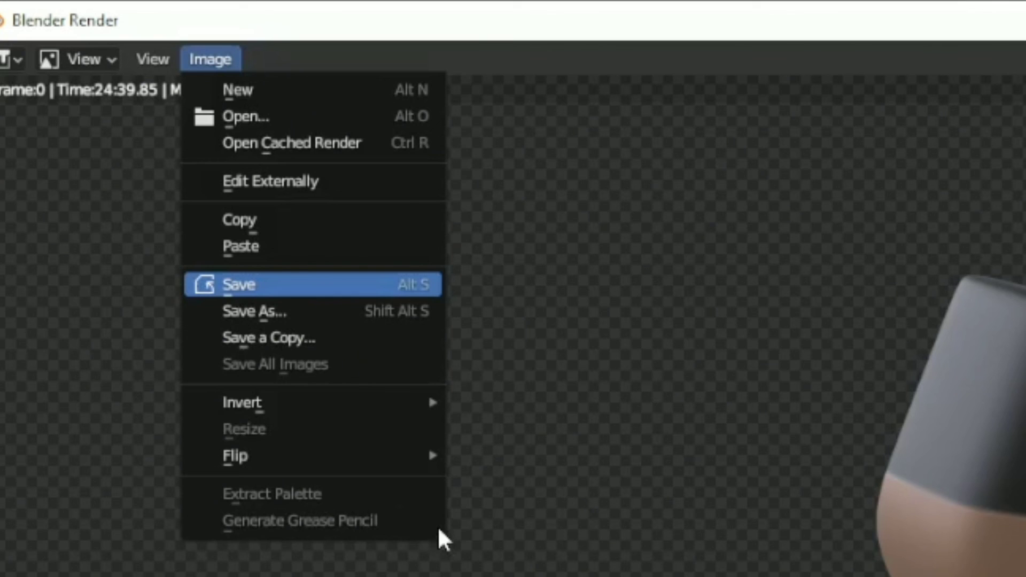
pyautogui.click(239, 285)
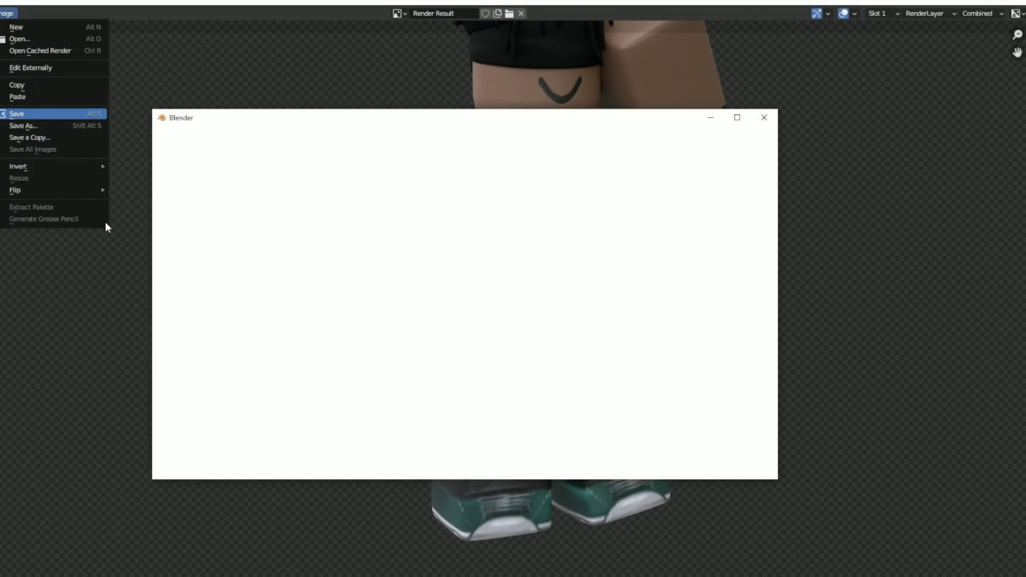
pyautogui.click(22, 125)
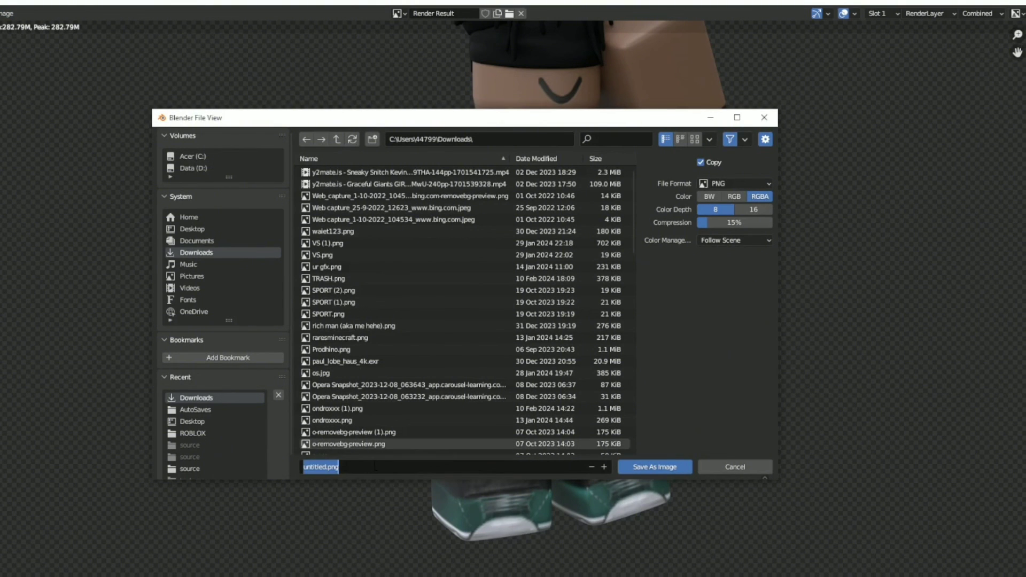
pyautogui.write('tutorial')
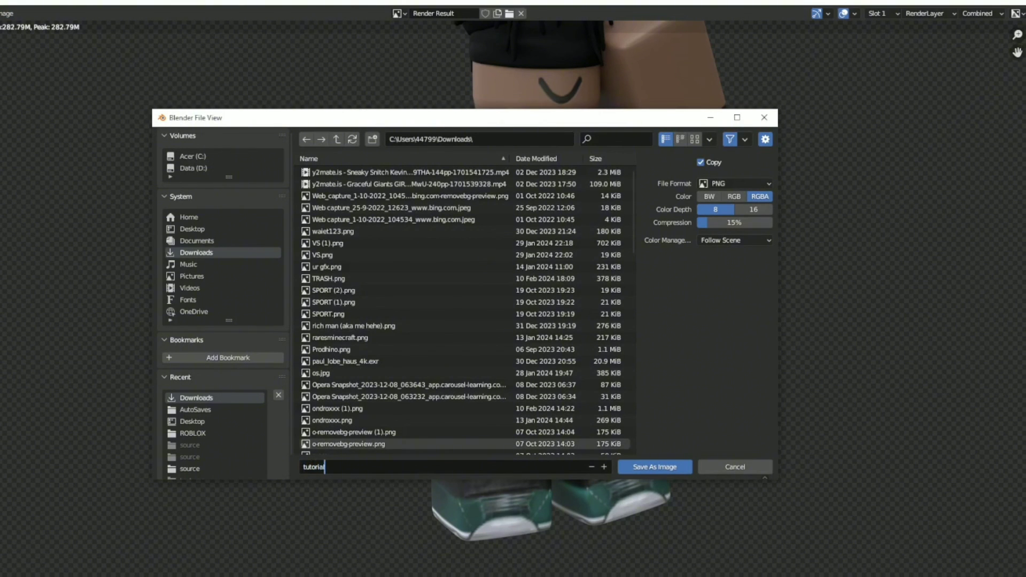
pyautogui.write('.png')
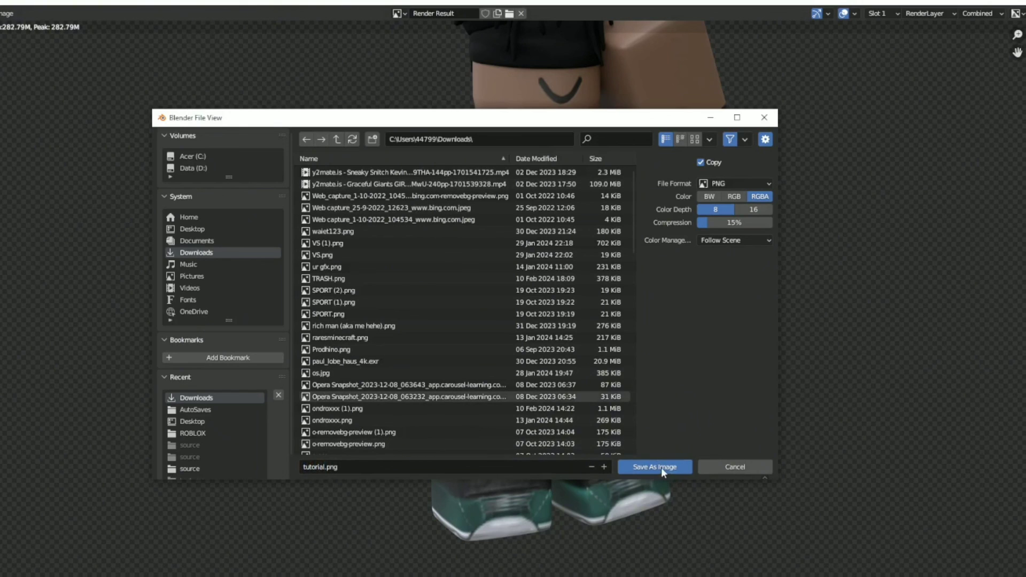
pyautogui.click(655, 468)
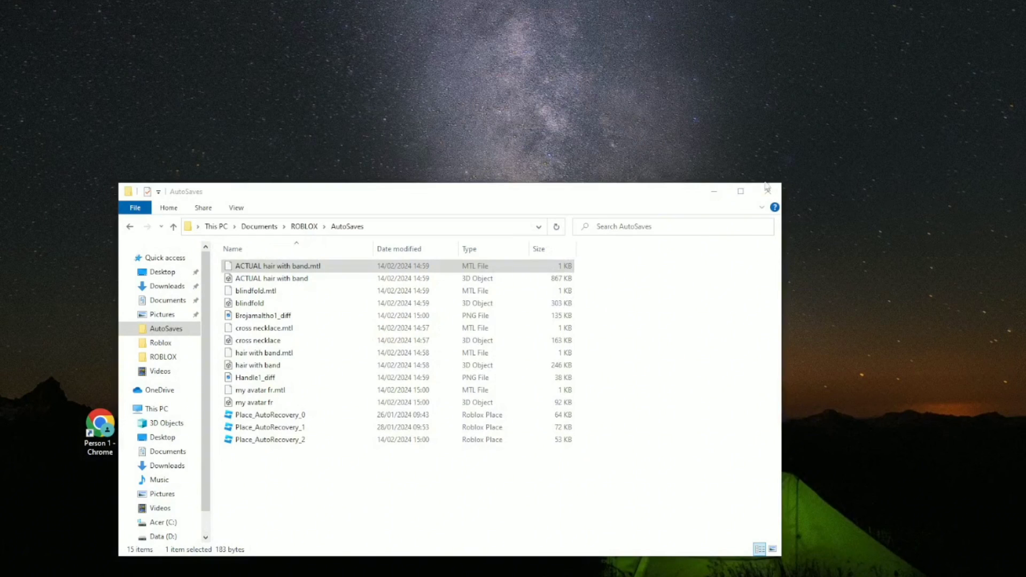
pyautogui.moveTo(349, 231)
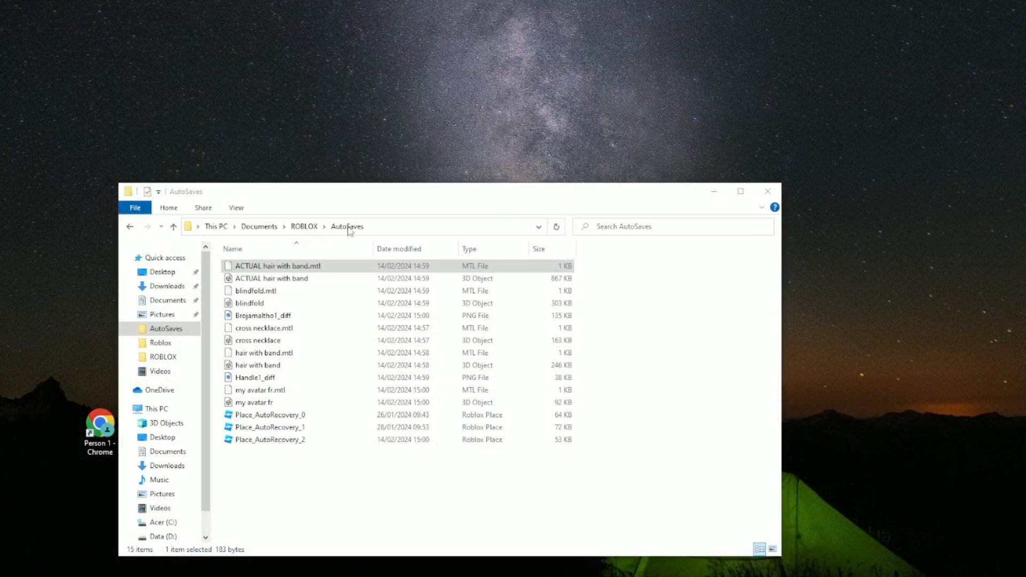